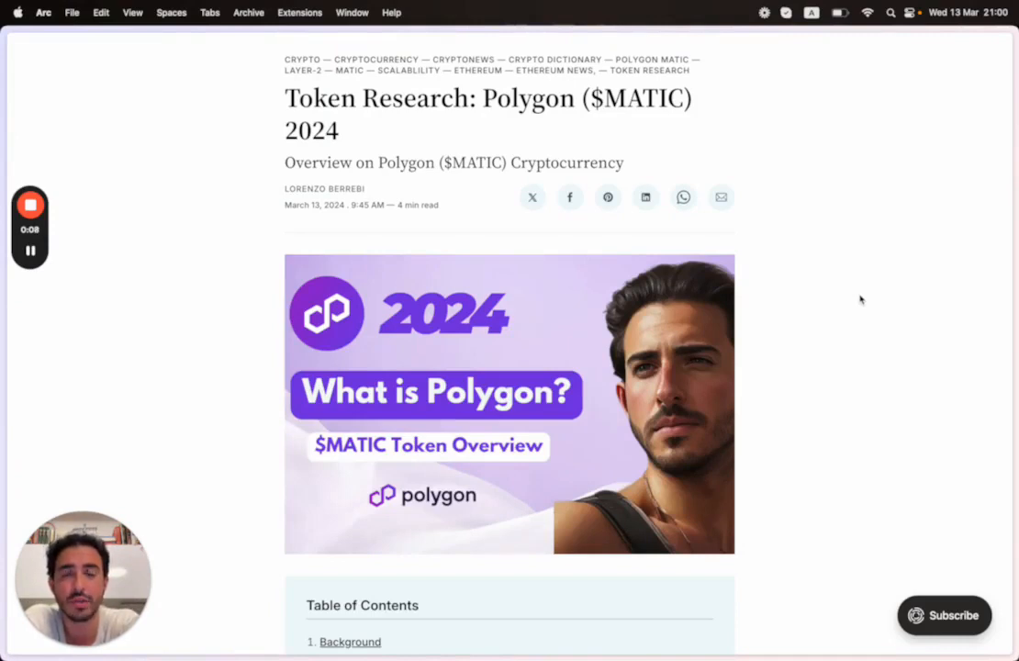
# Highlight the $MATIC ticker and then the whole Overview subtitle line.
pyautogui.doubleClick(475, 163)
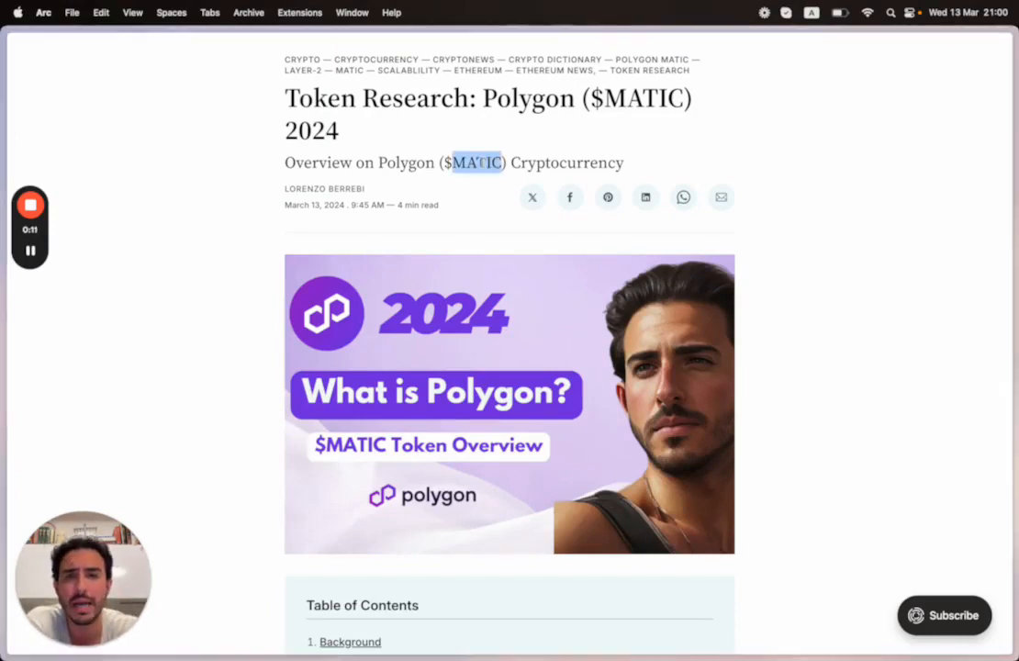
pyautogui.tripleClick(476, 162)
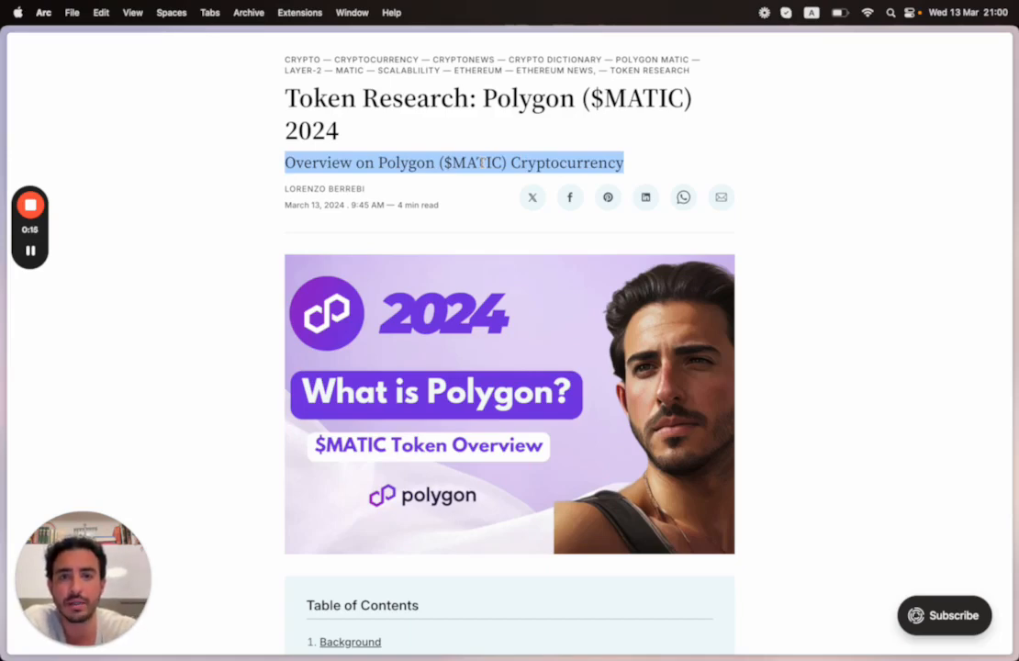
# Scroll past the table of contents into the Background and Team sections.
pyautogui.scroll(-3)
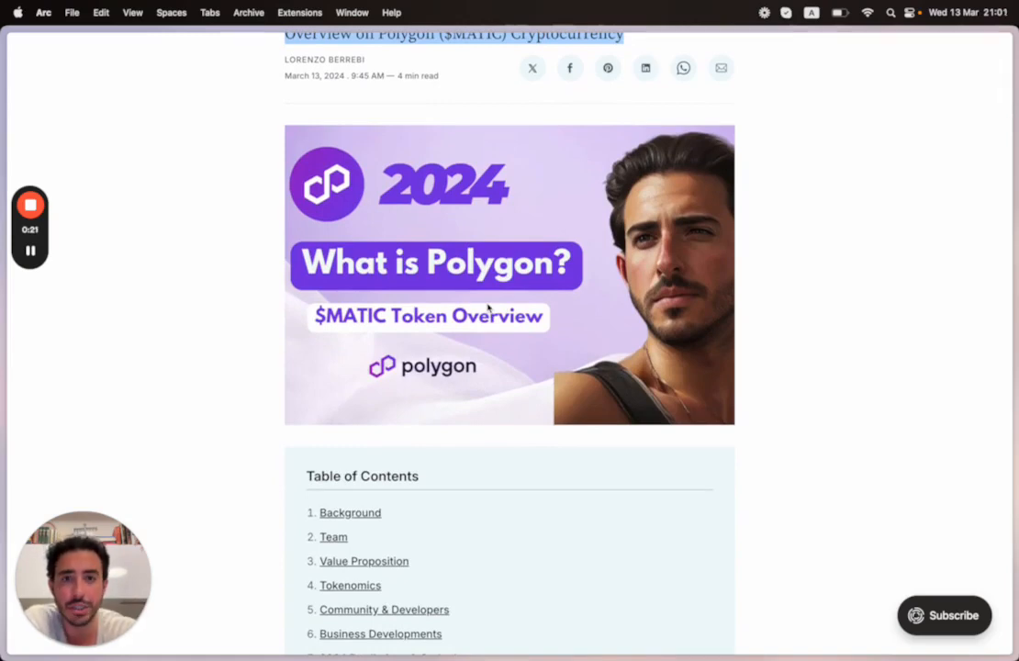
pyautogui.scroll(3)
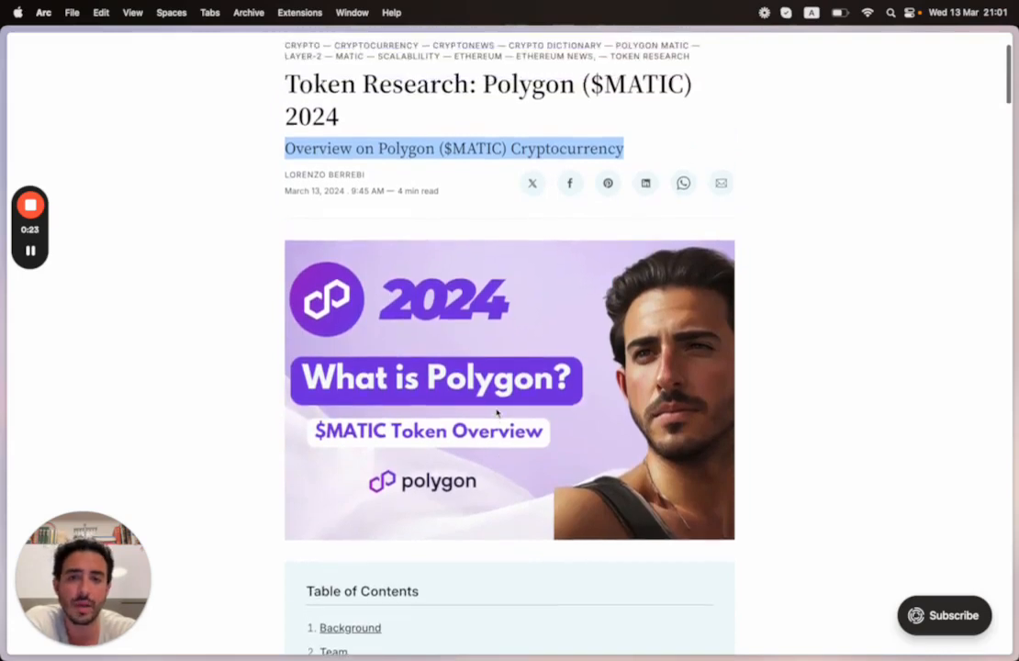
pyautogui.scroll(-3)
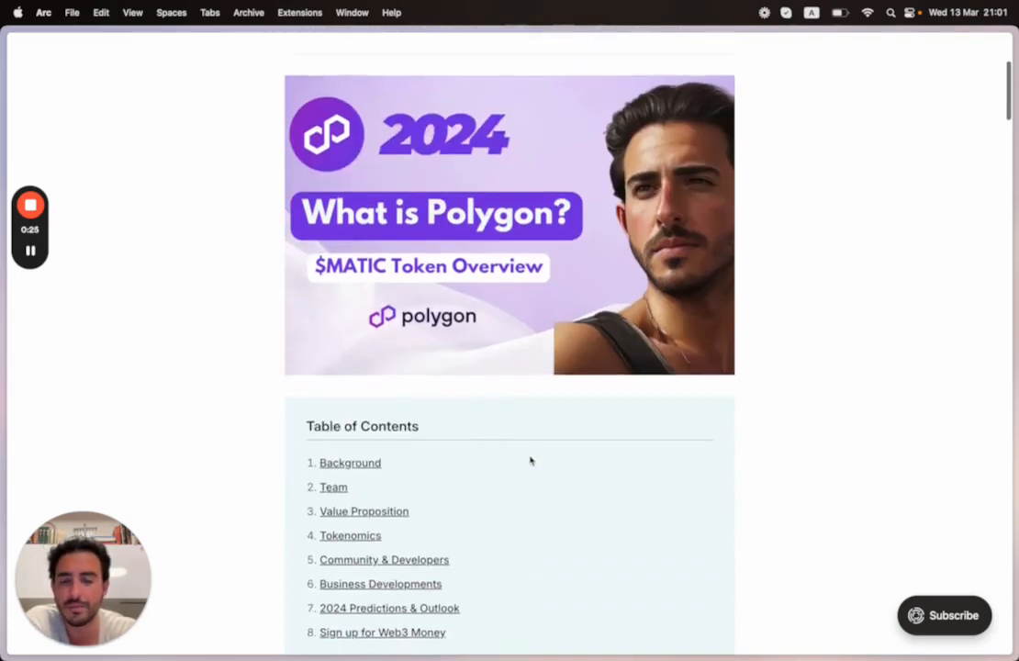
pyautogui.scroll(-3)
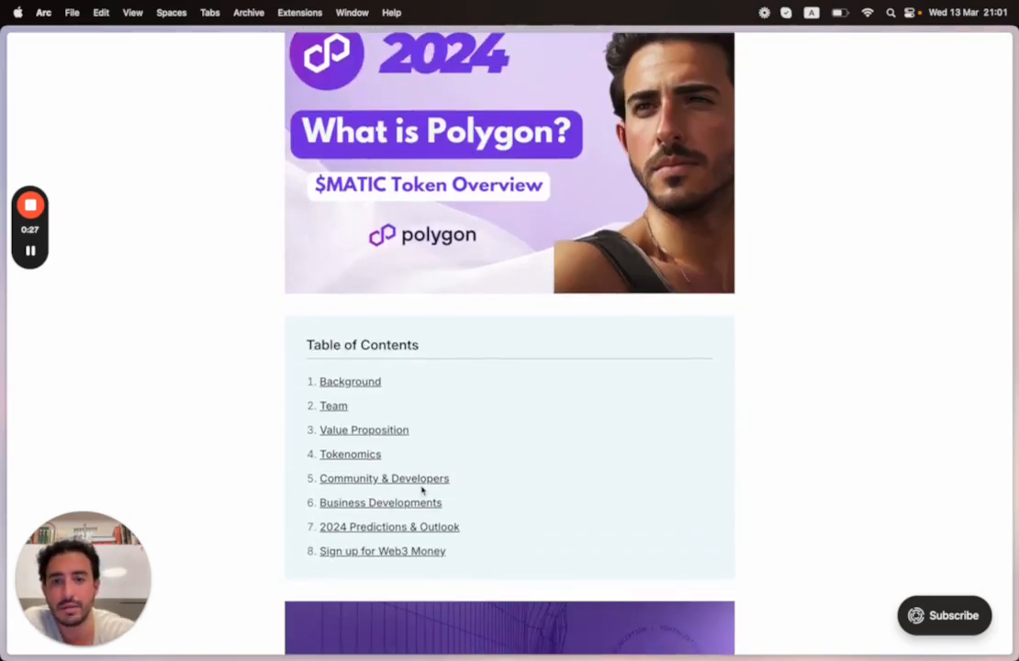
pyautogui.scroll(-3)
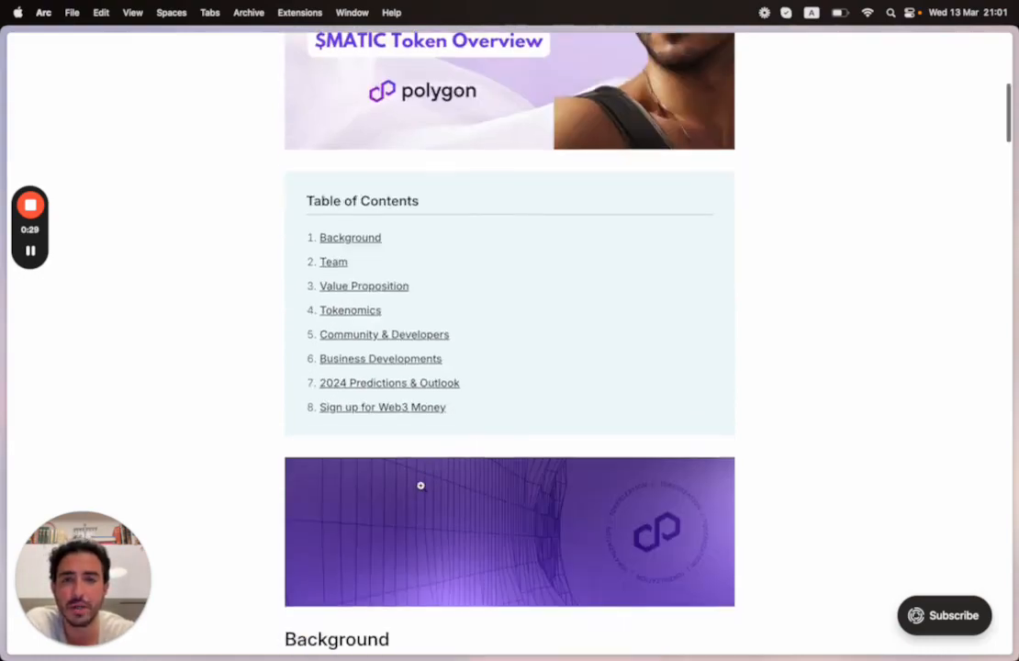
pyautogui.scroll(3)
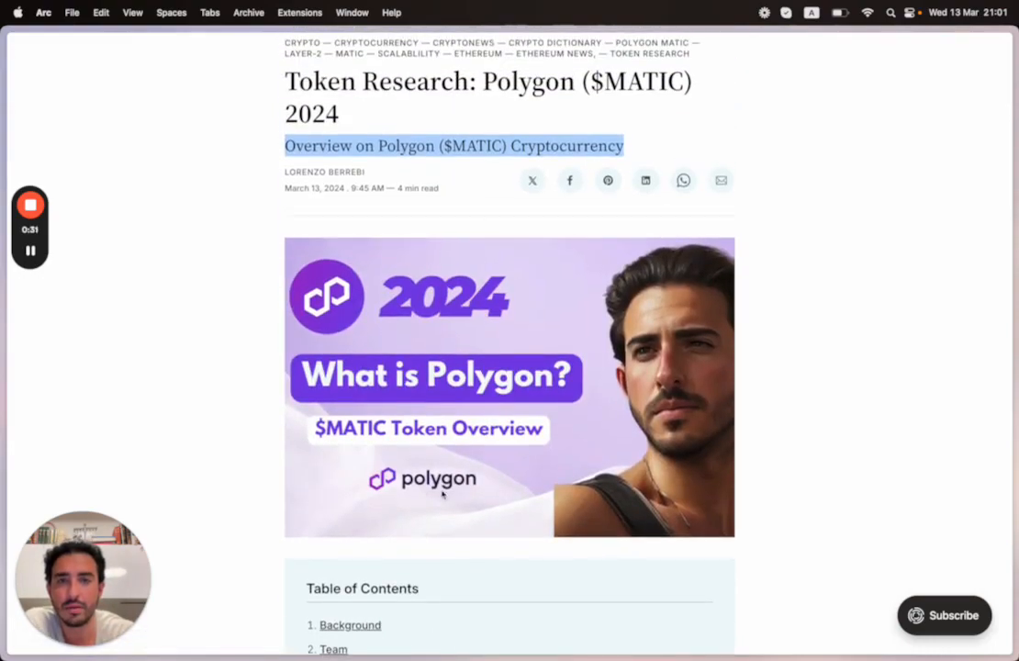
pyautogui.scroll(-3)
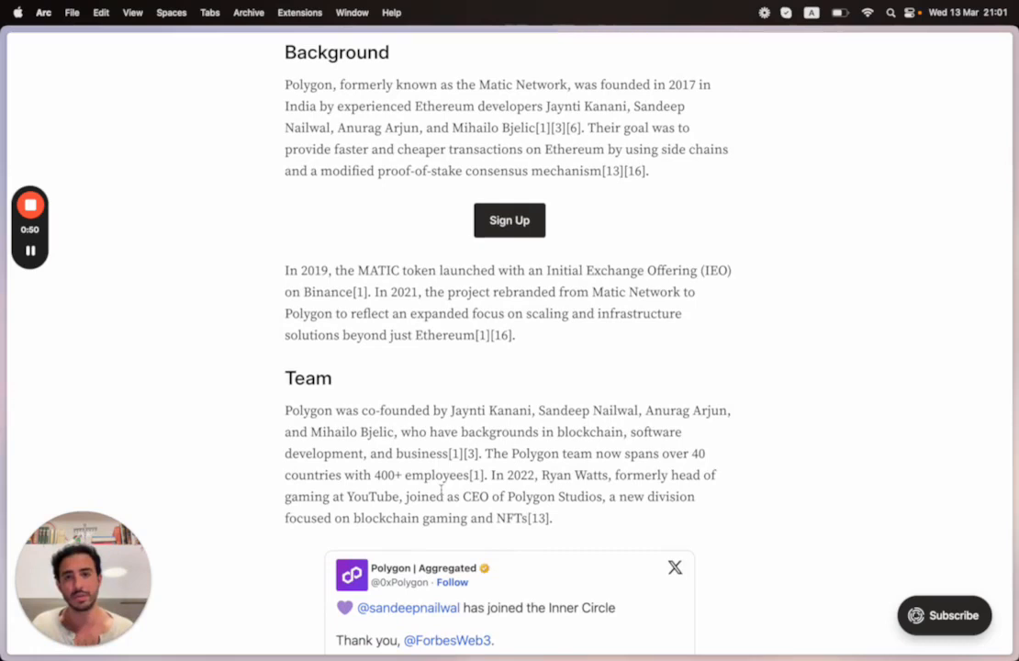
# Scroll through Background to the Team paragraph and the embedded Forbes Inner Circle tweet.
pyautogui.scroll(3)
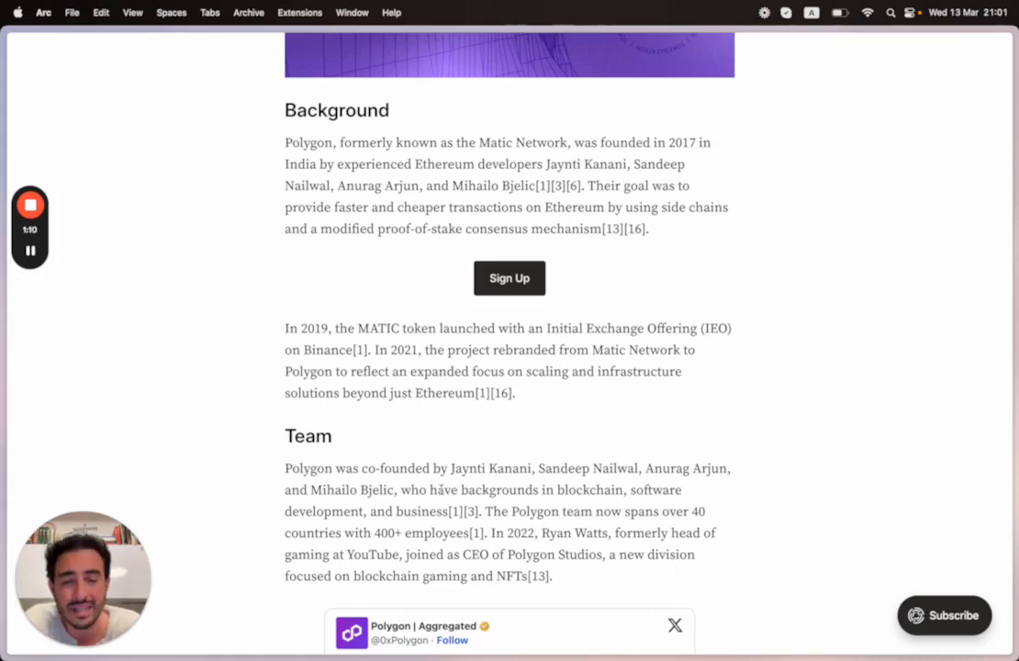
pyautogui.scroll(-3)
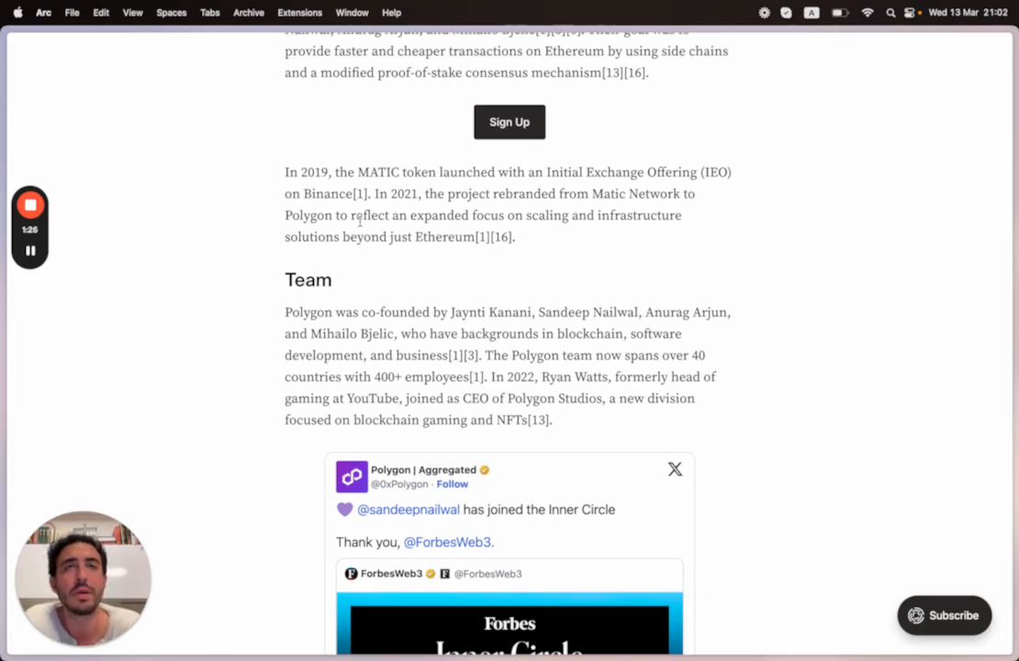
pyautogui.scroll(-3)
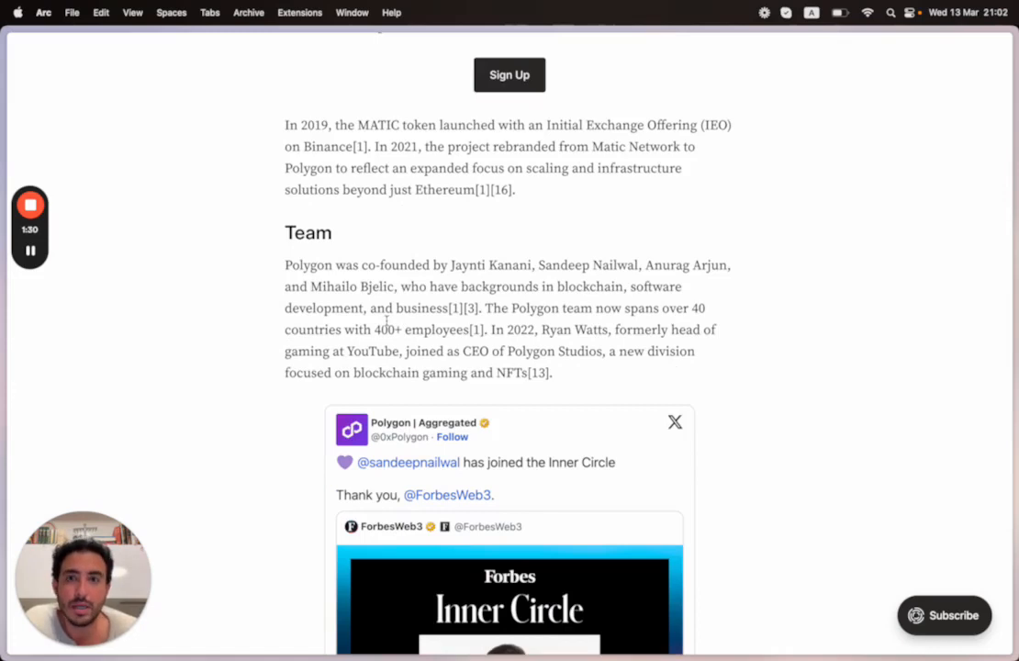
pyautogui.scroll(-3)
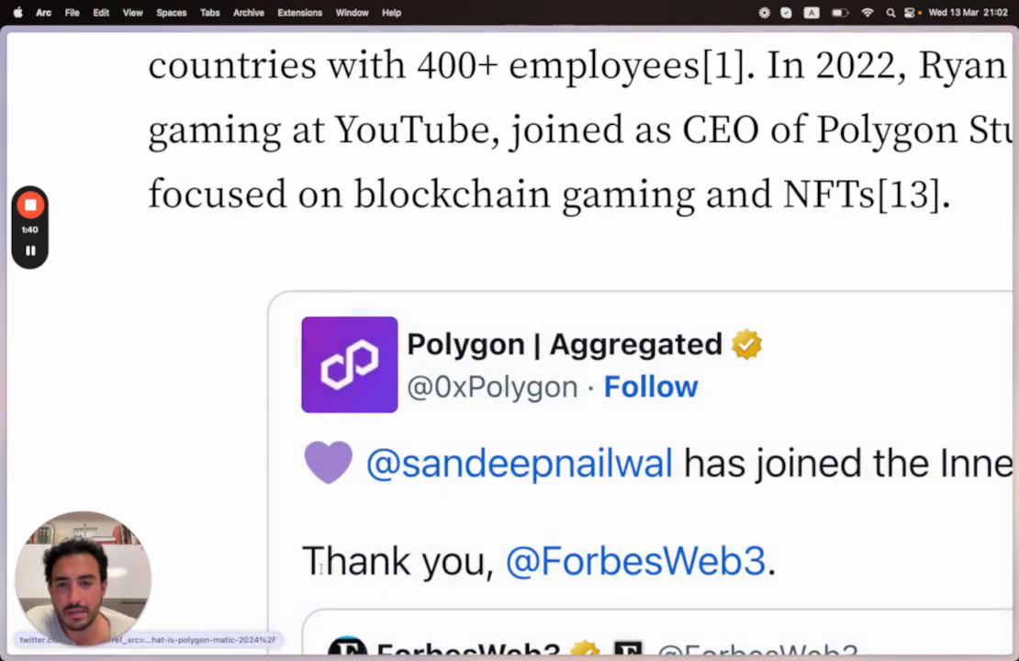
# Scroll past the Inner Circle tweet to the Value Proposition heading and key benefits list.
pyautogui.scroll(3)
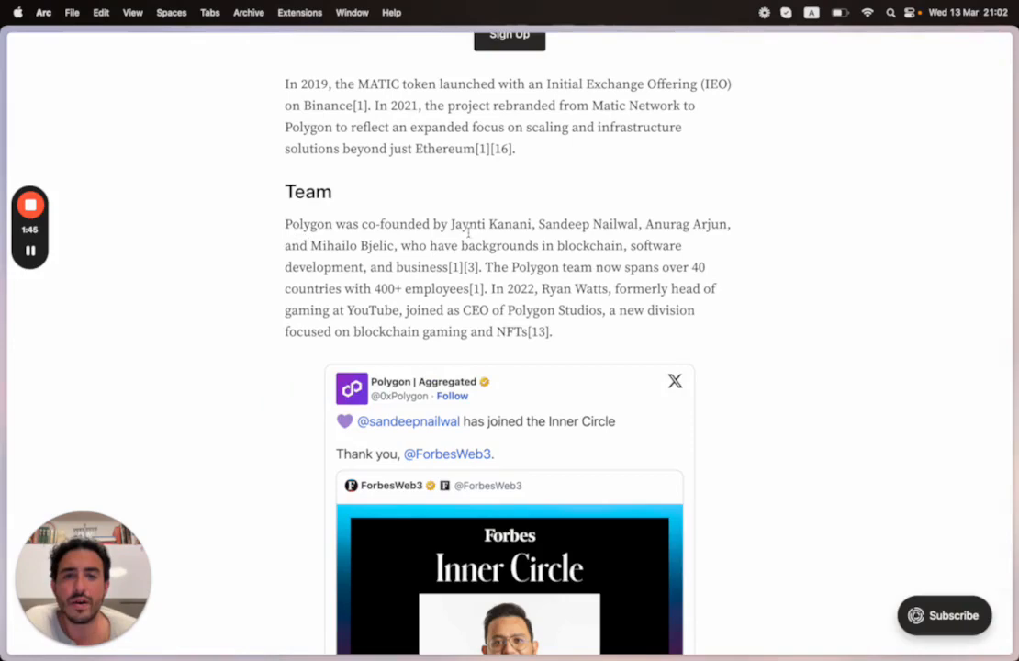
pyautogui.scroll(-3)
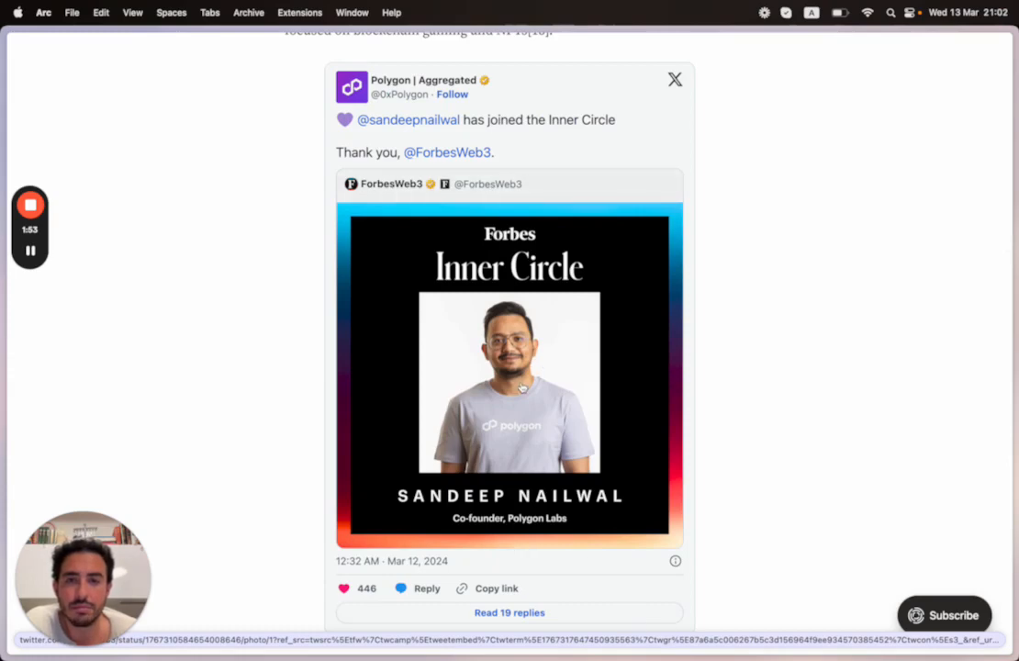
pyautogui.moveTo(386, 174)
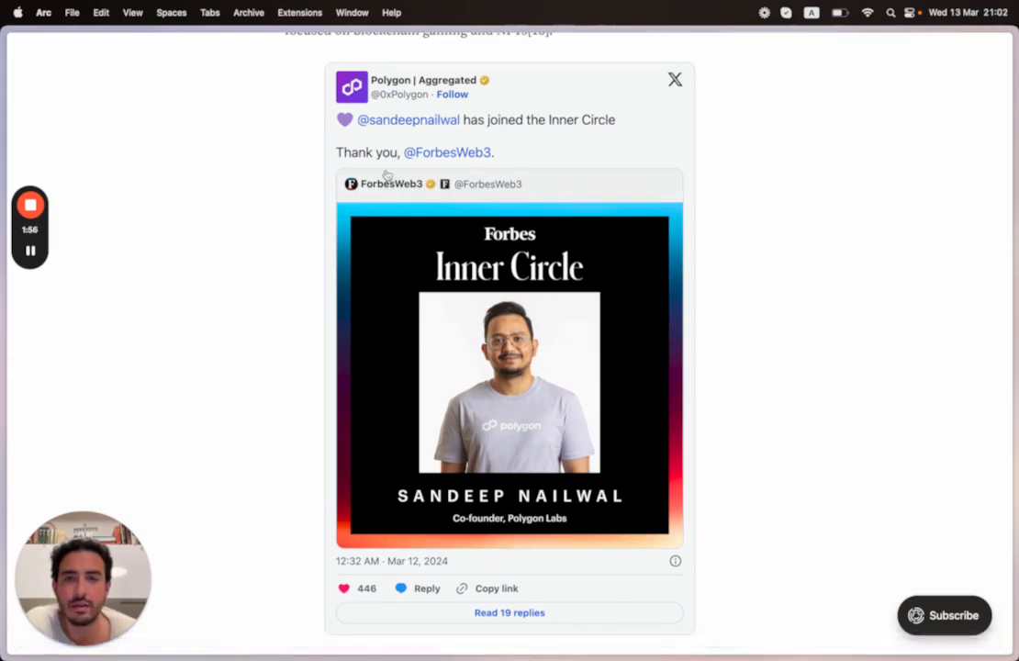
pyautogui.scroll(-3)
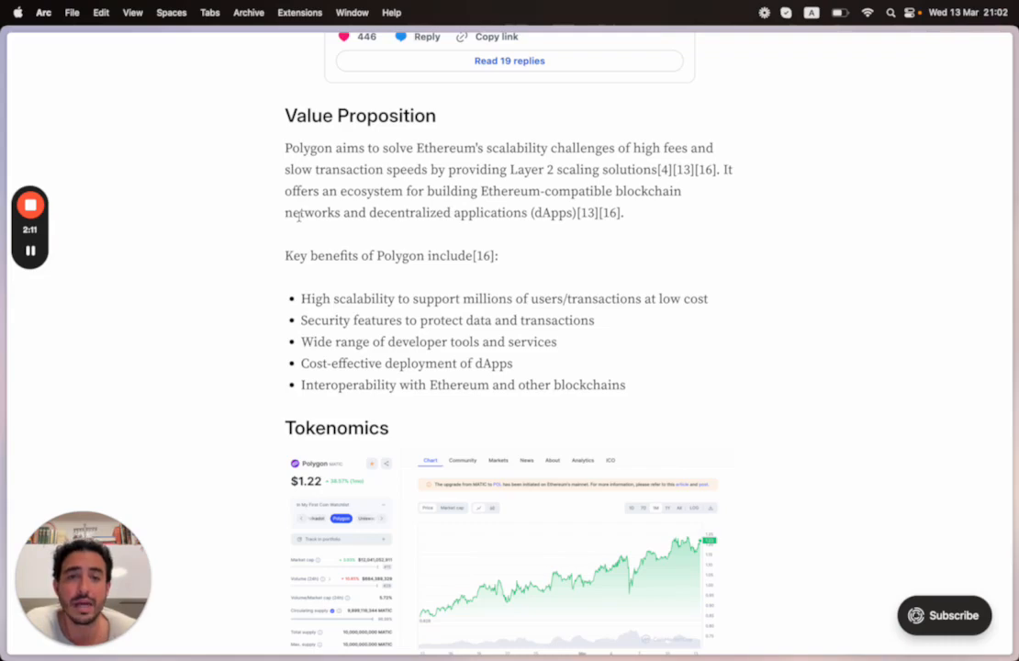
# Scroll to the Tokenomics section showing the MATIC price chart.
pyautogui.scroll(-3)
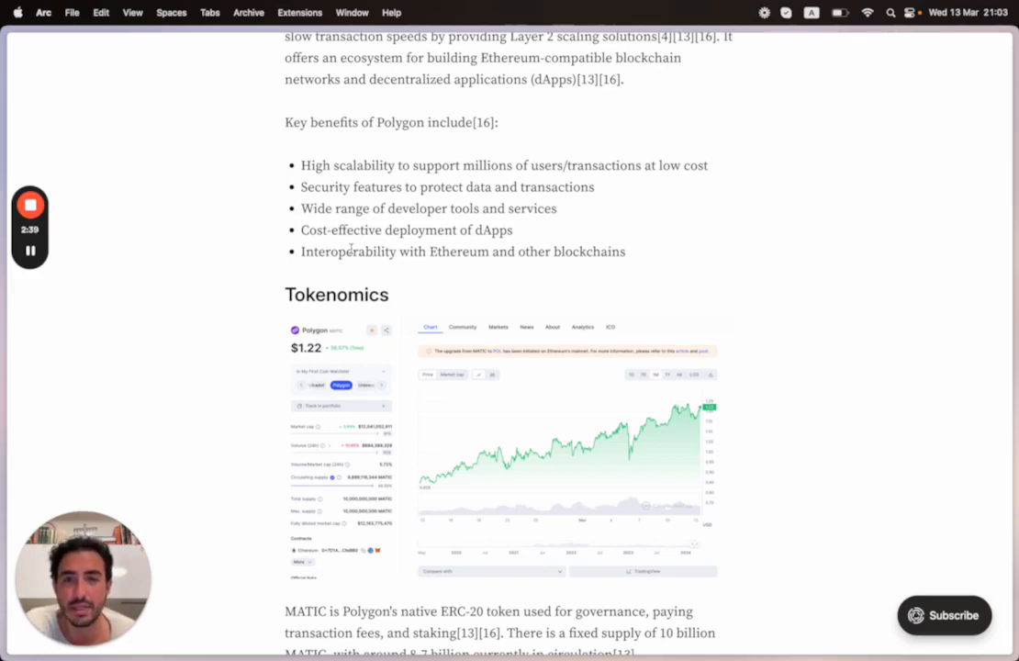
# Scroll through the Tokenomics and proof-of-stake text to Community & Developers and the Coin98 tweet.
pyautogui.scroll(-3)
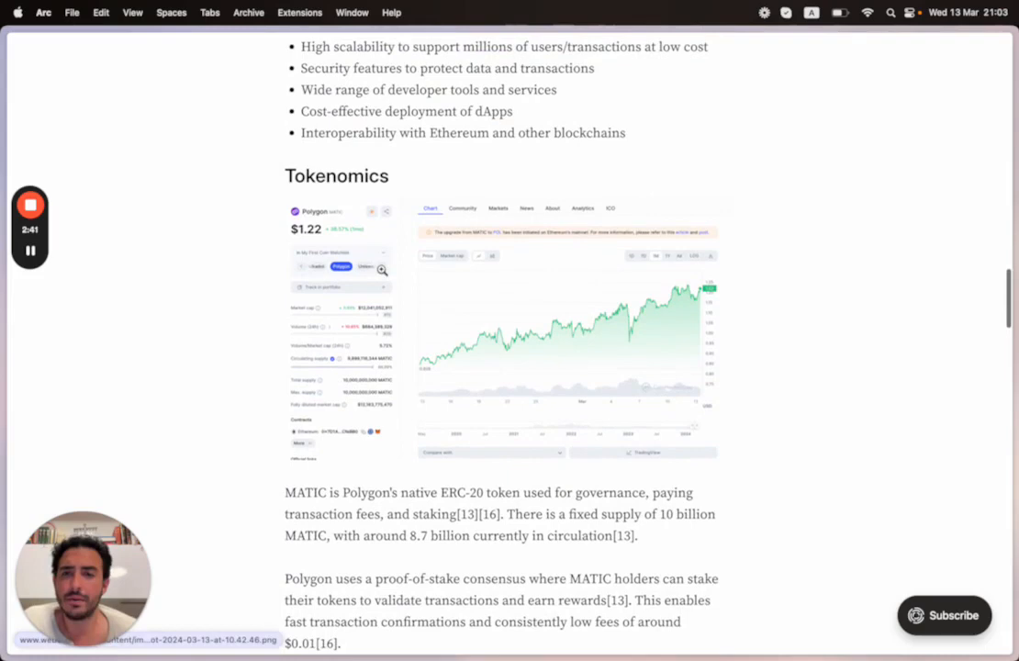
pyautogui.scroll(-3)
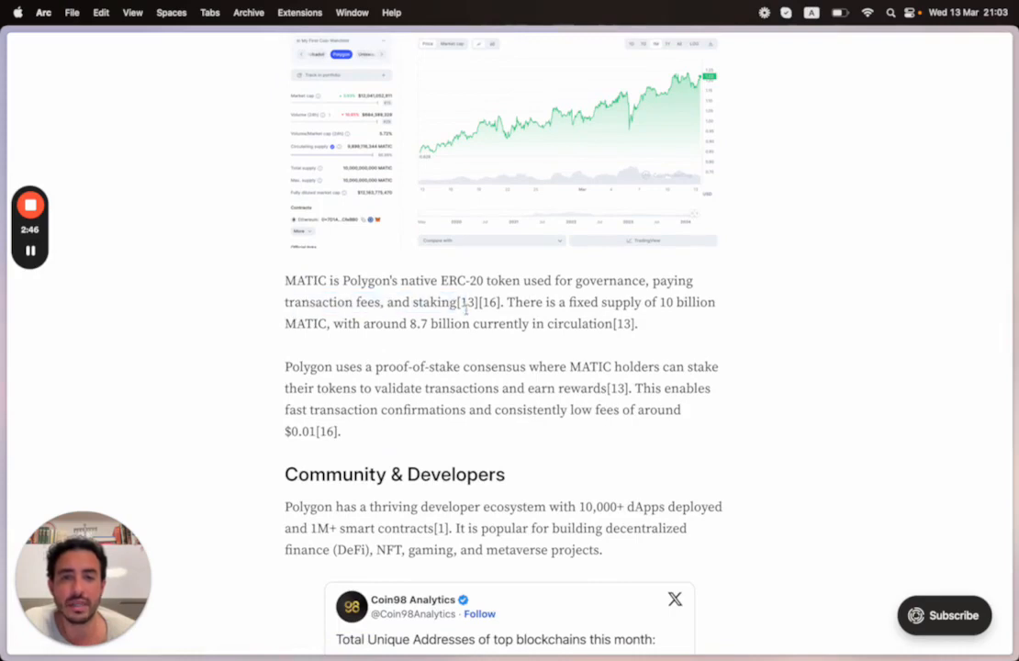
pyautogui.moveTo(523, 345)
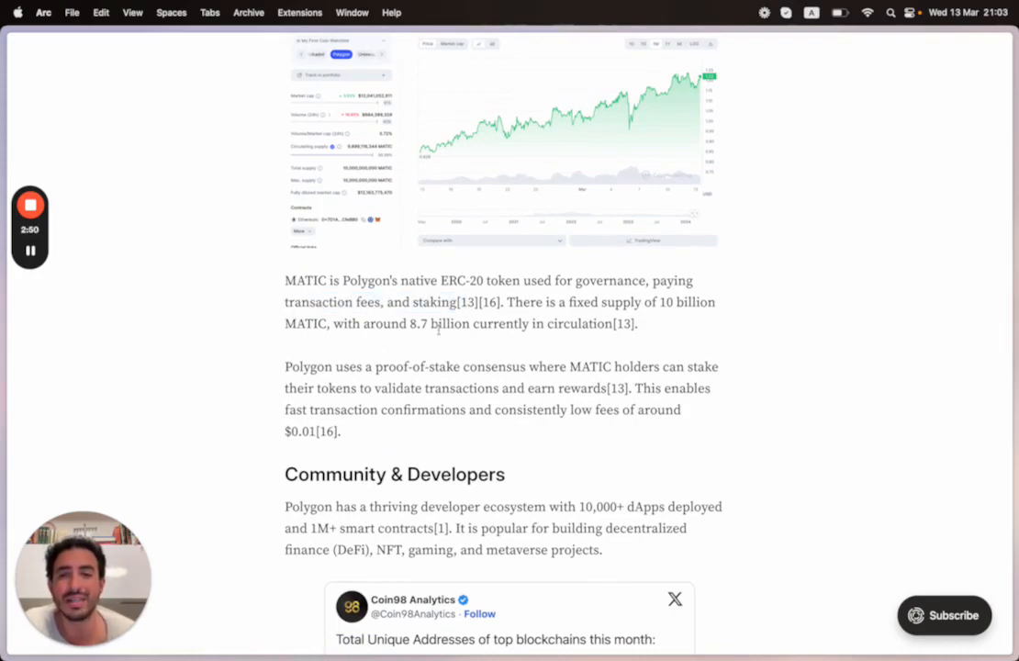
pyautogui.scroll(3)
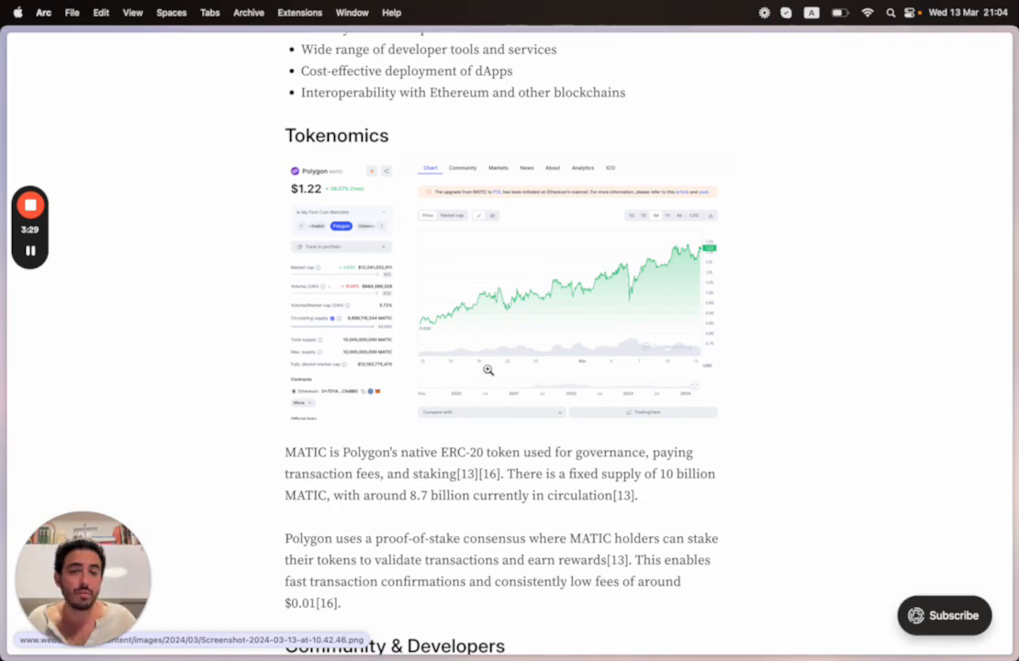
pyautogui.scroll(-3)
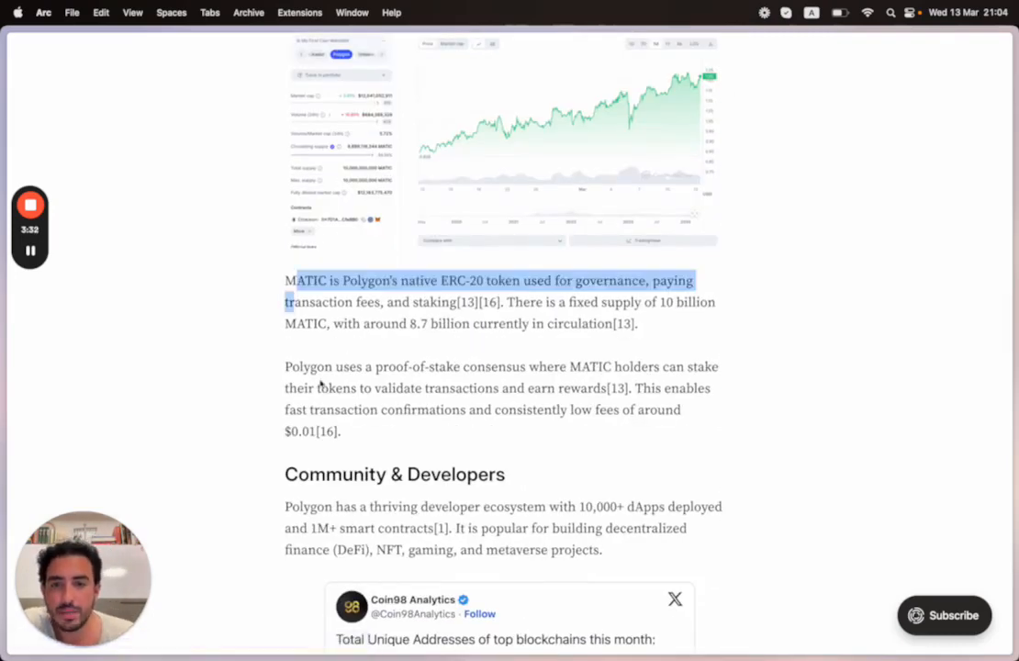
pyautogui.scroll(-3)
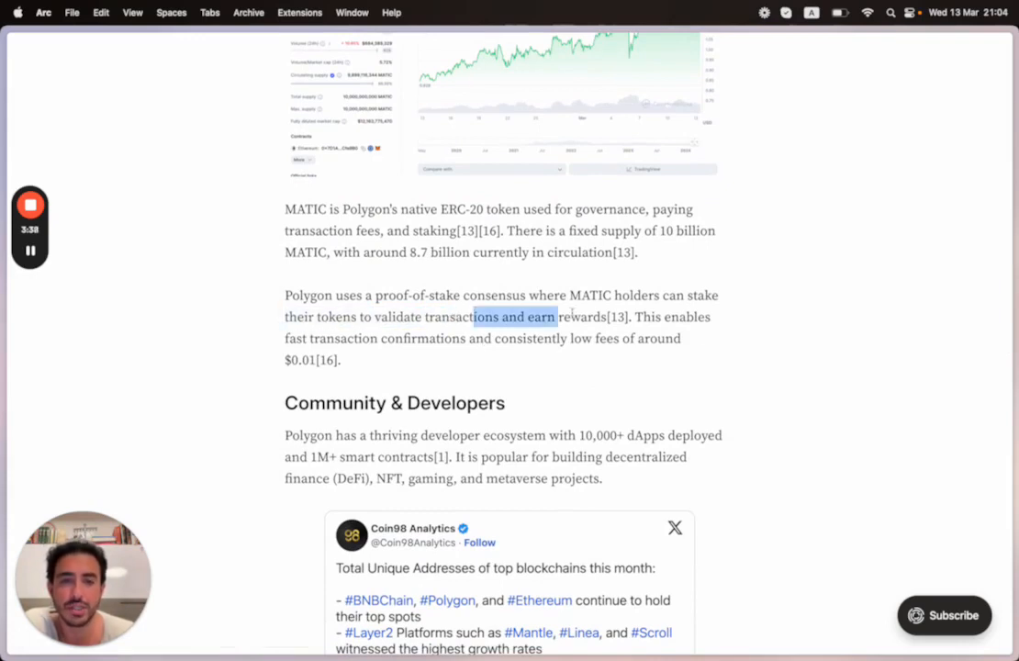
pyautogui.scroll(-3)
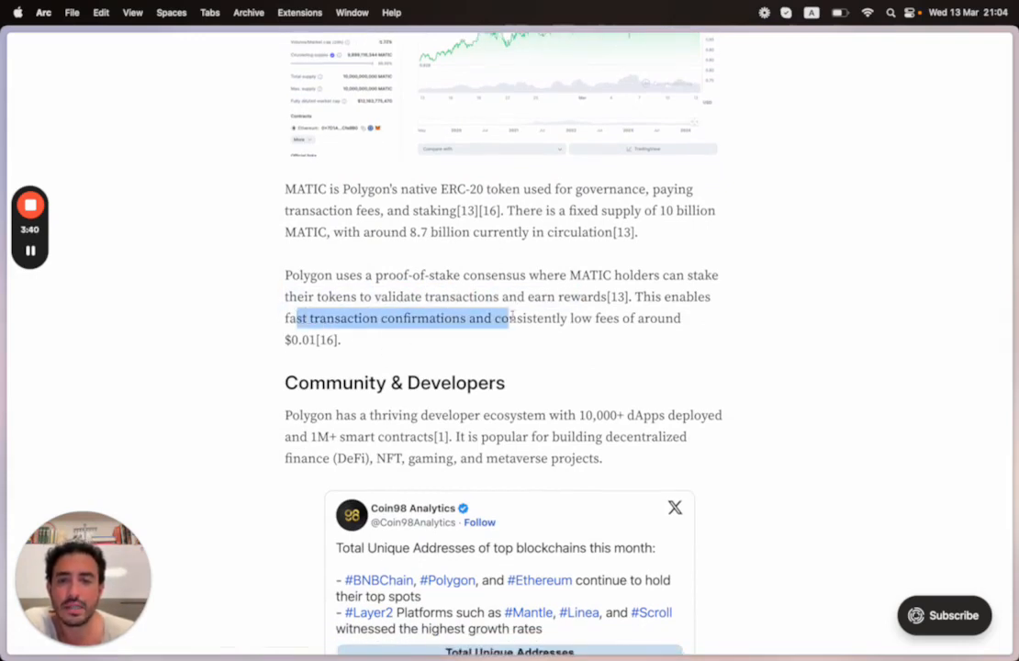
pyautogui.scroll(-3)
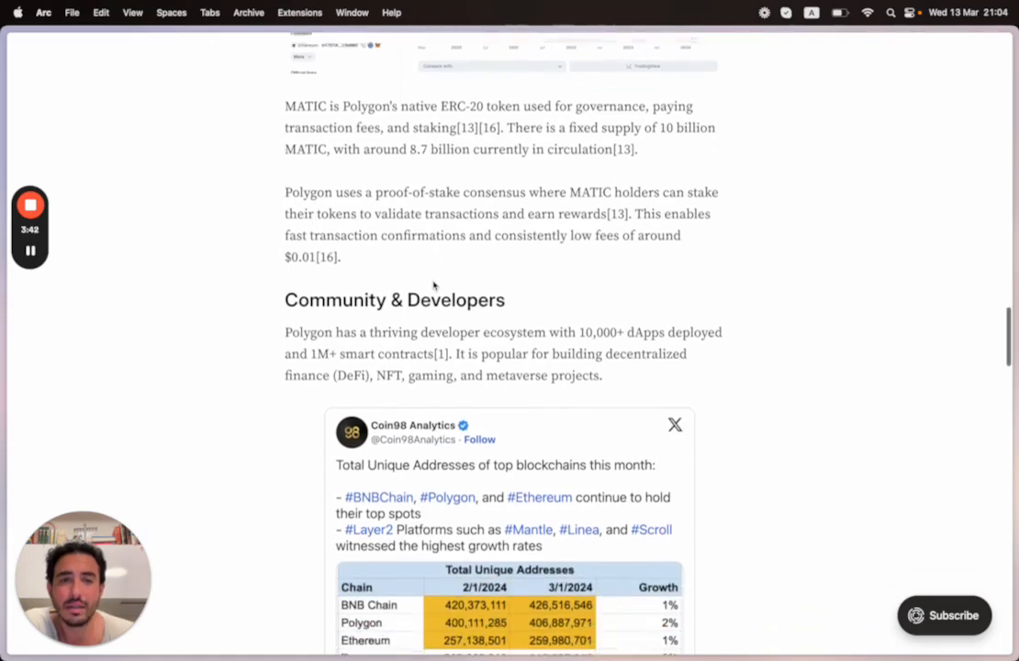
# Scroll past the Coin98 unique-address table to the partners paragraph.
pyautogui.scroll(-3)
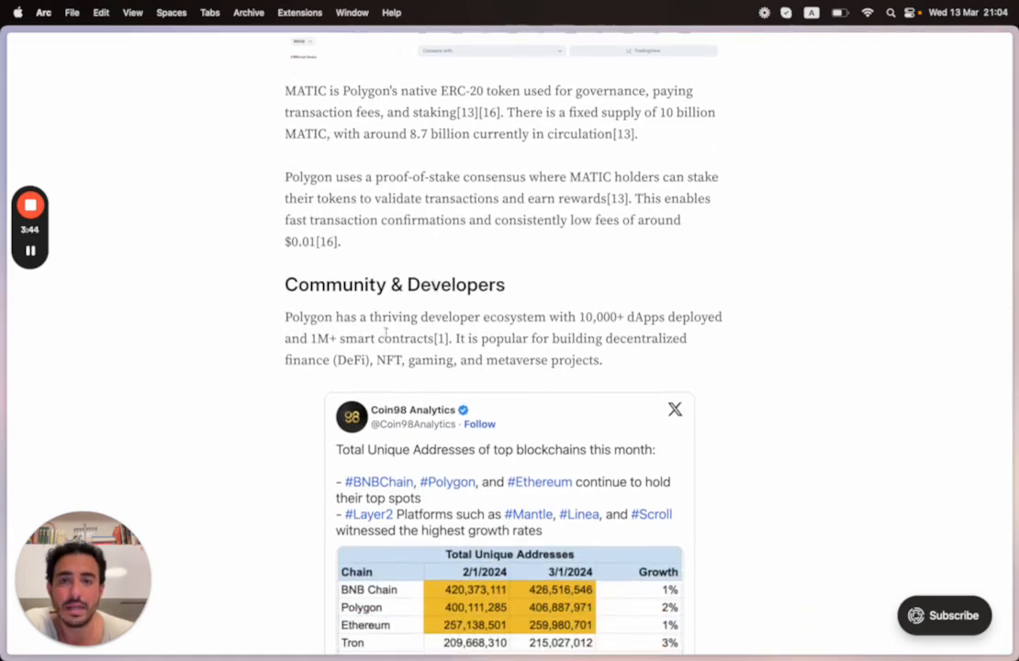
pyautogui.scroll(-3)
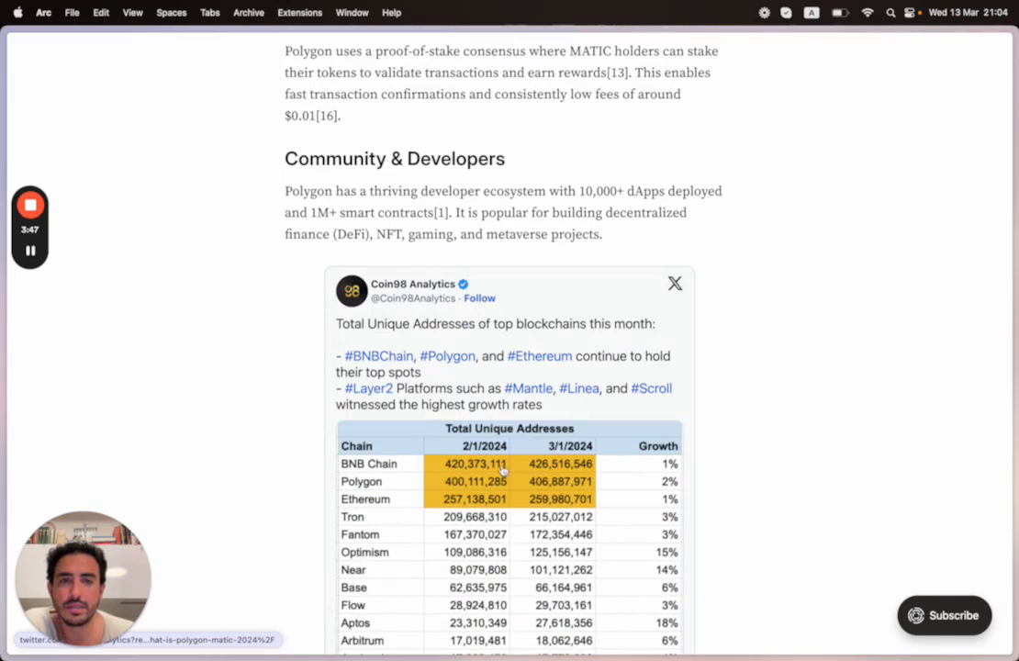
pyautogui.scroll(-3)
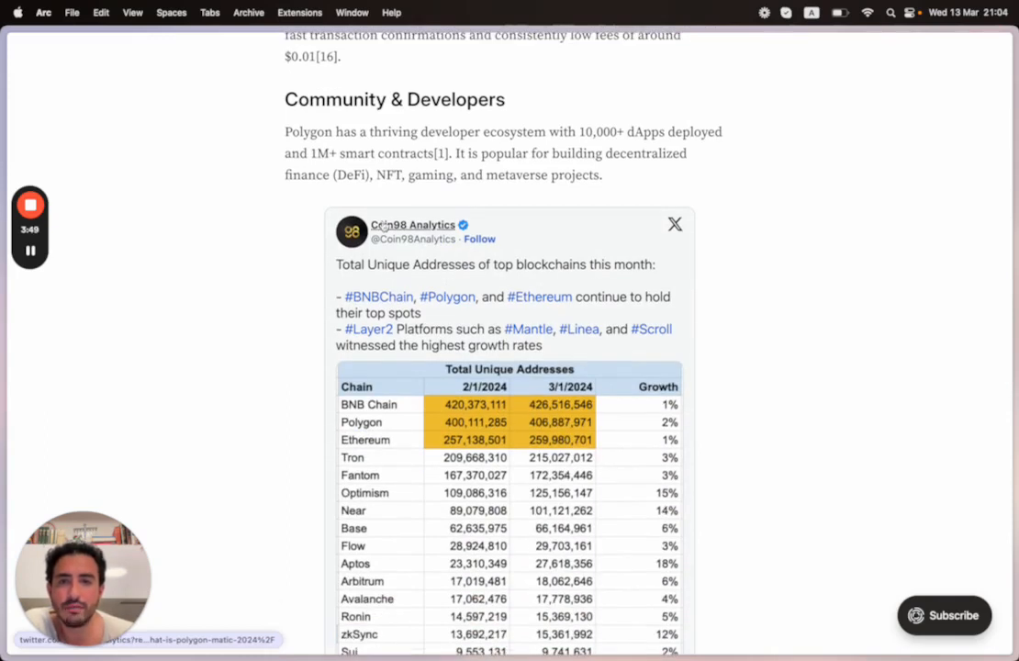
pyautogui.scroll(-3)
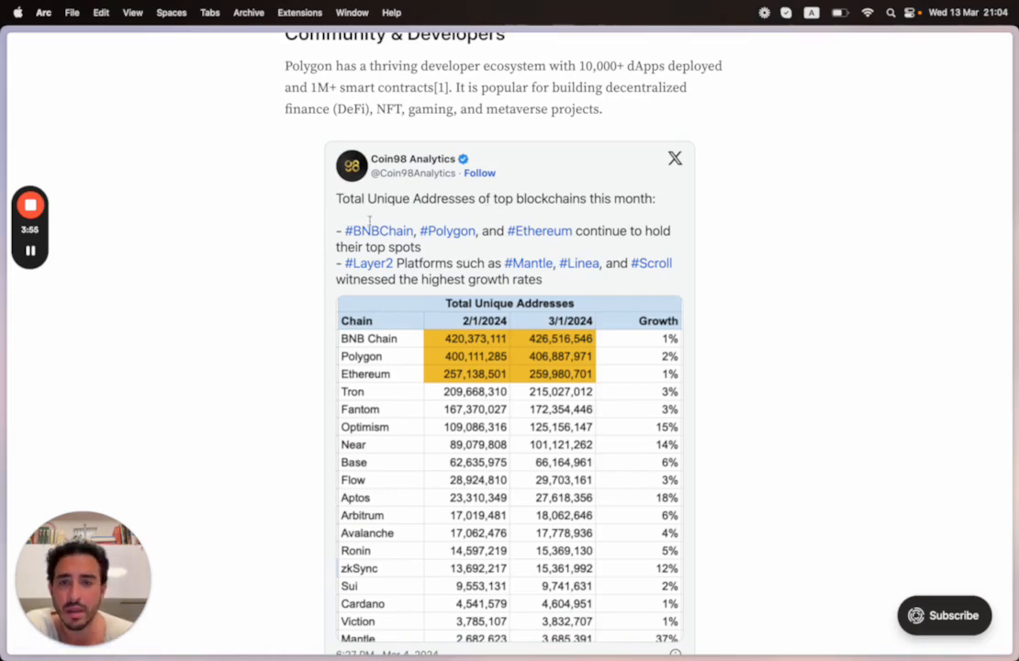
pyautogui.moveTo(448, 231)
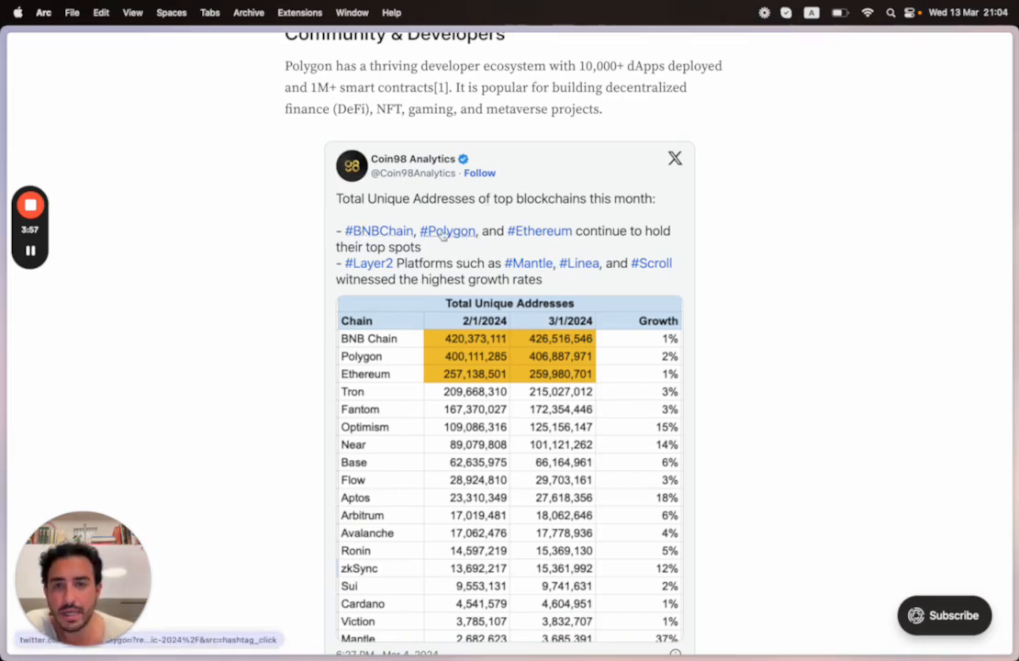
pyautogui.moveTo(496, 285)
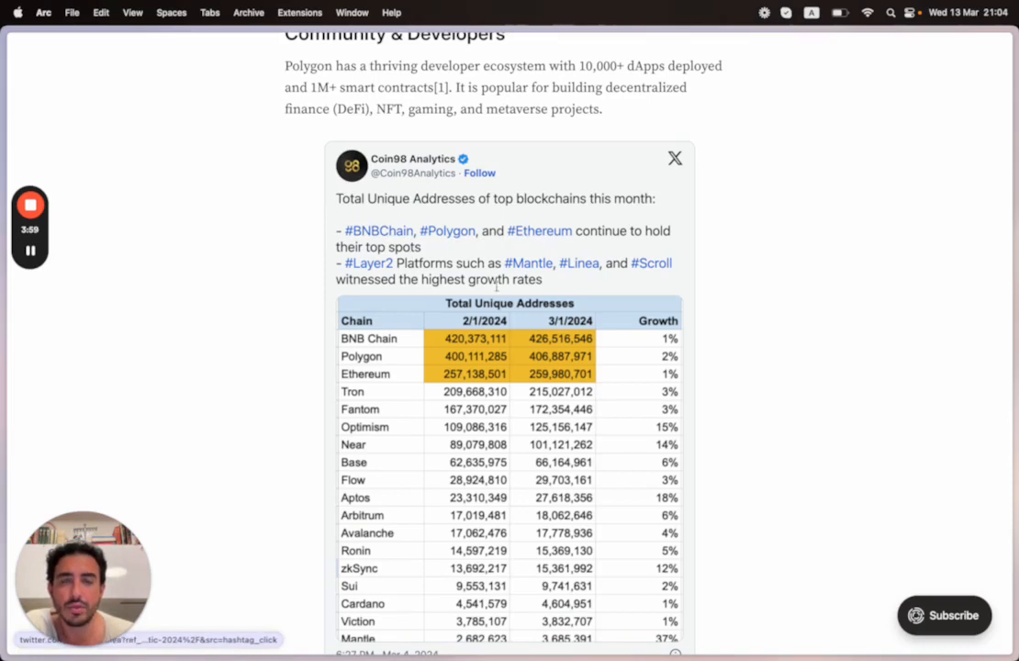
pyautogui.scroll(-3)
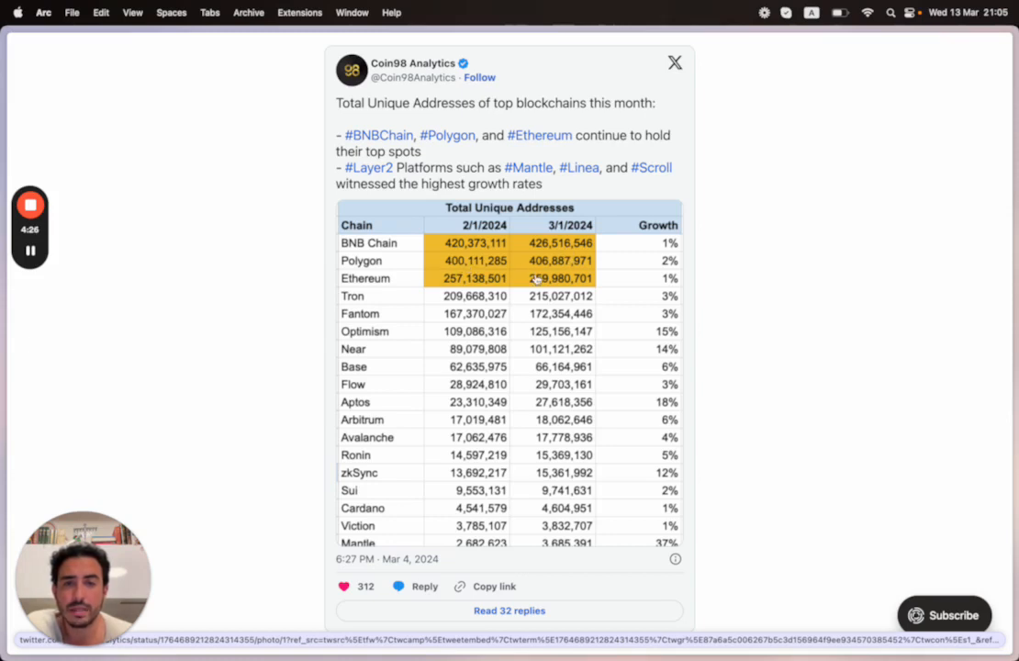
# Scroll on to the Business Developments milestones and 2024 Predictions & Outlook.
pyautogui.scroll(-3)
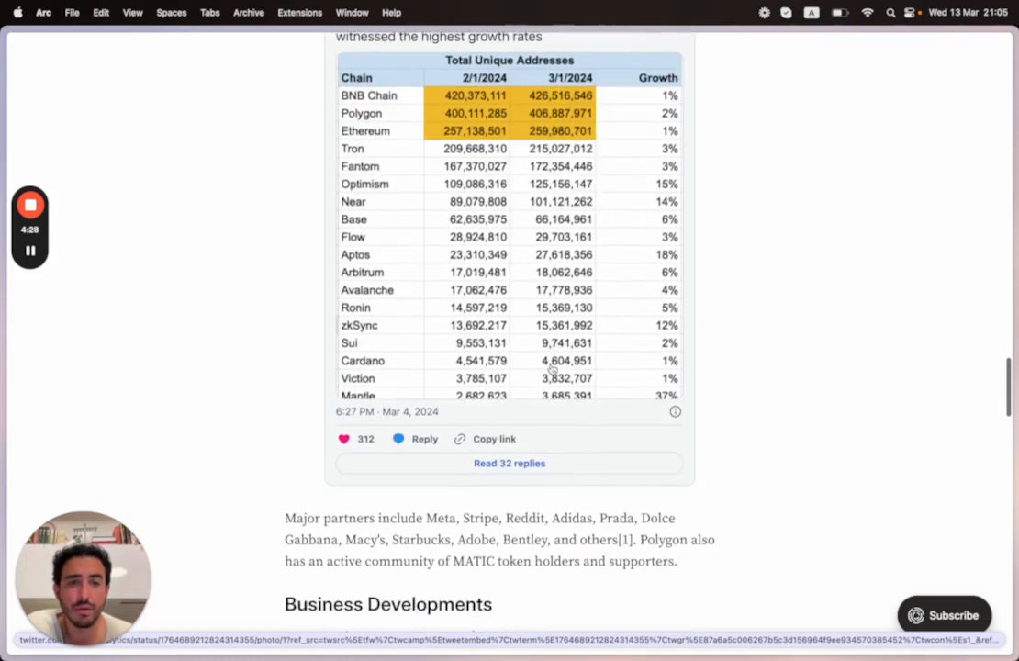
pyautogui.scroll(-3)
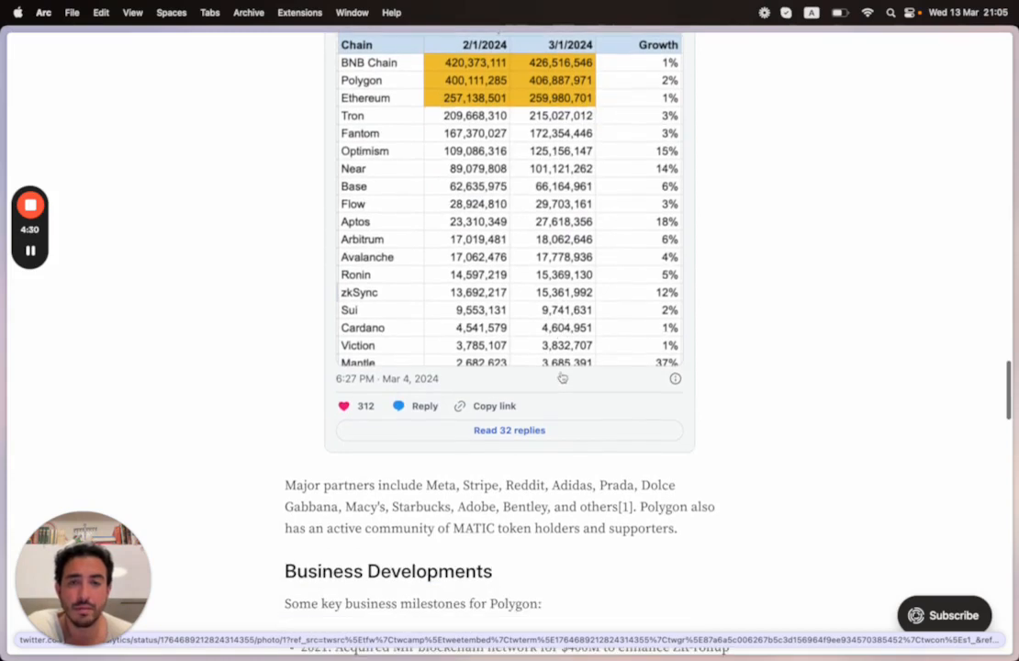
pyautogui.scroll(3)
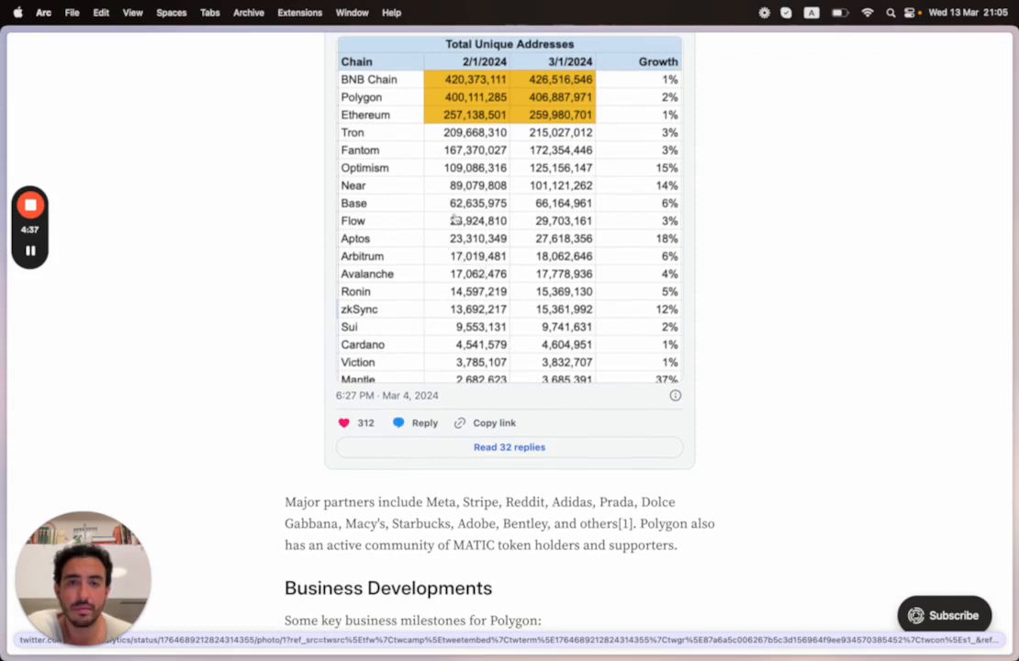
pyautogui.moveTo(454, 248)
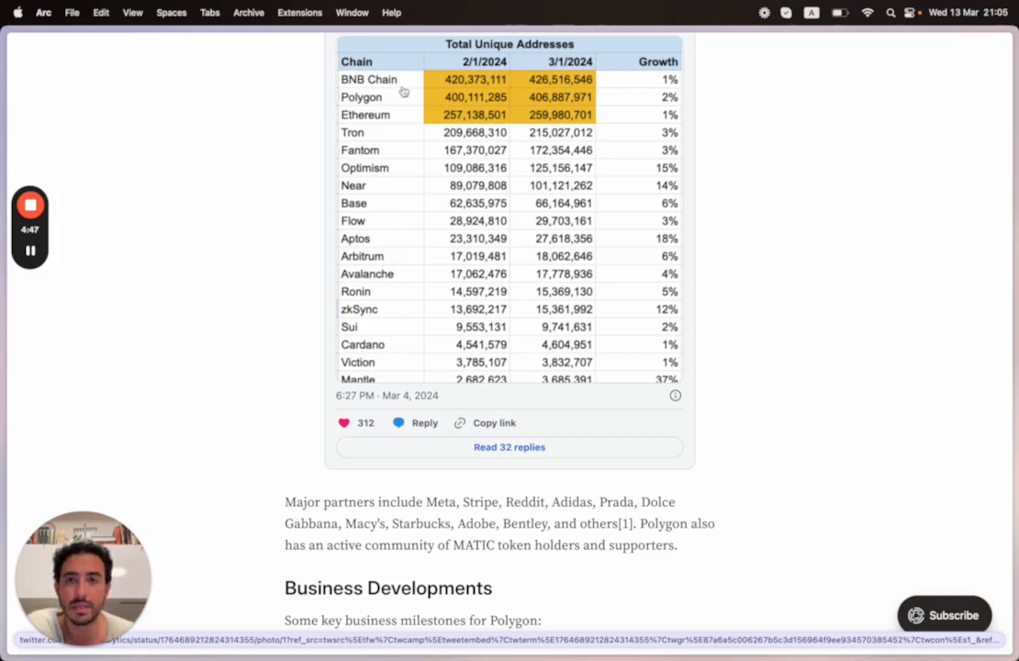
pyautogui.scroll(-3)
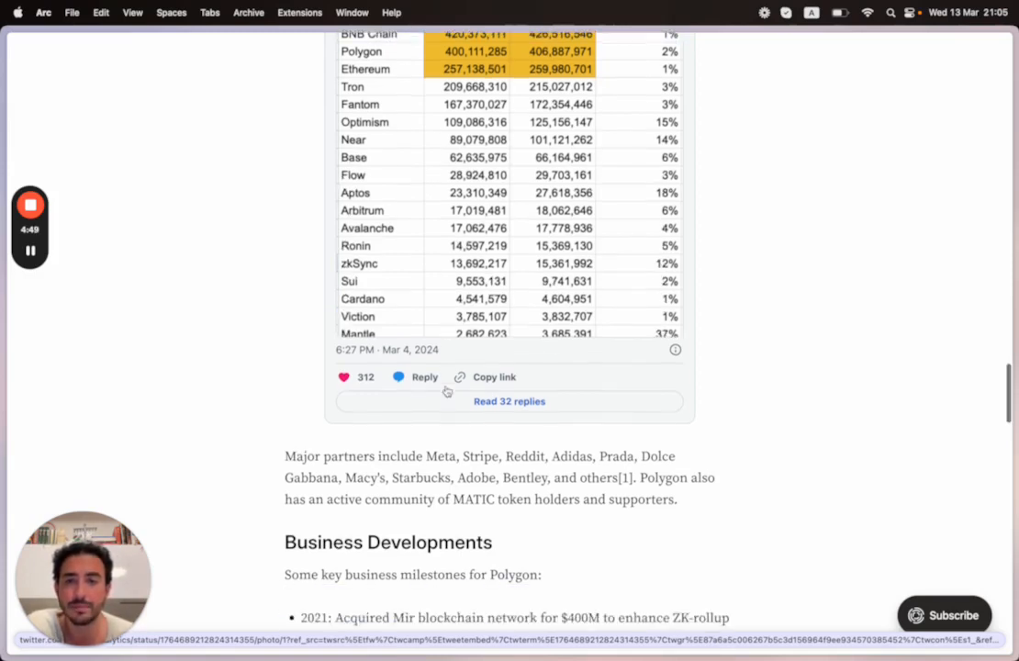
pyautogui.scroll(3)
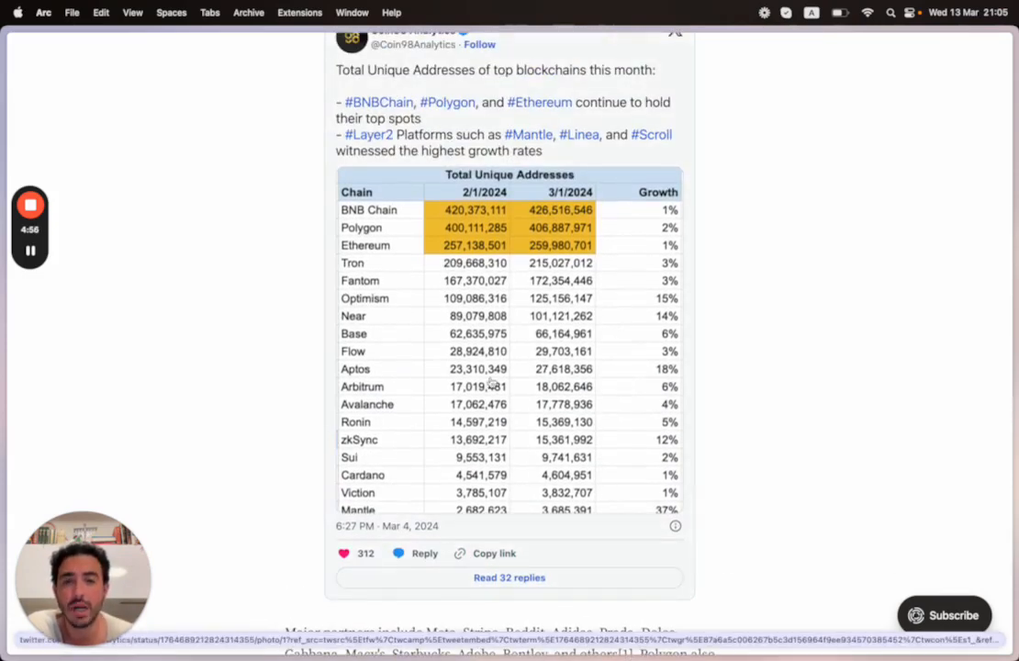
pyautogui.scroll(-3)
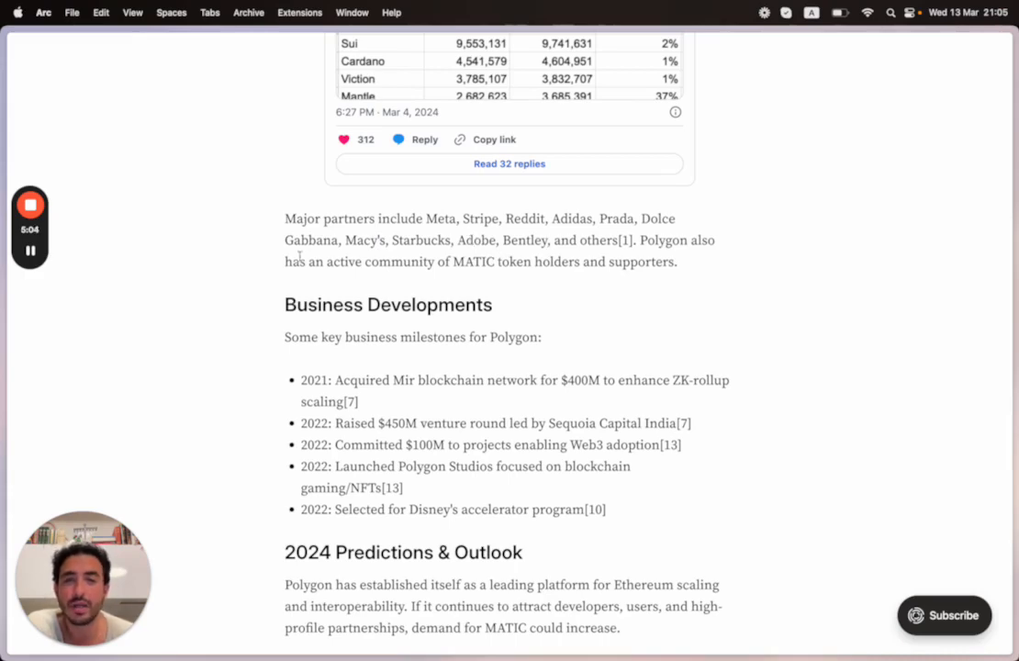
# Scroll to the article's end and its Web3 Money sign-up block.
pyautogui.scroll(-3)
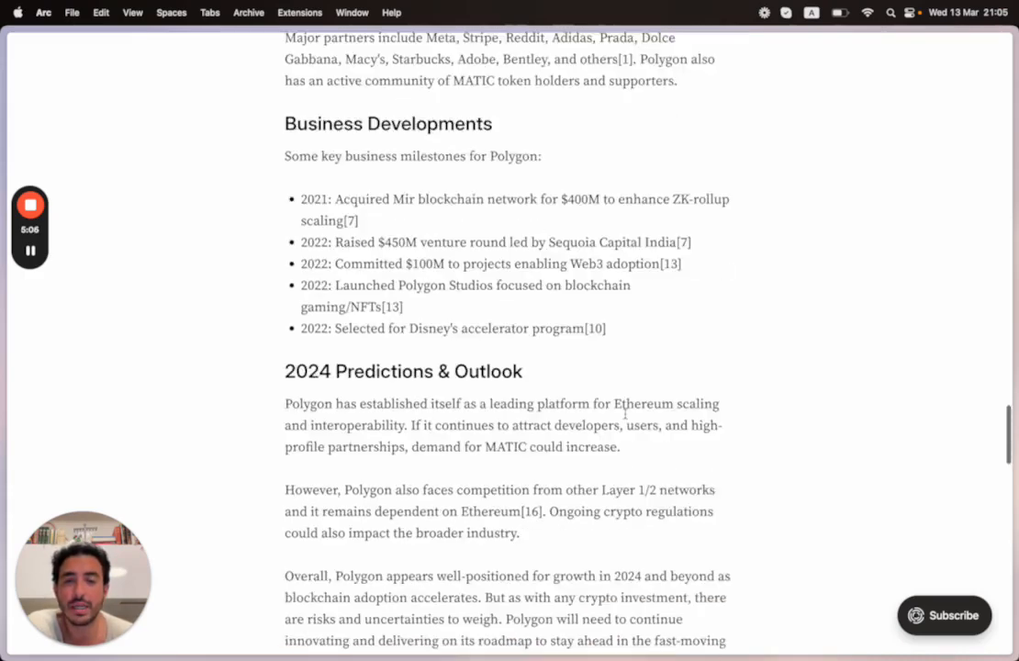
pyautogui.scroll(3)
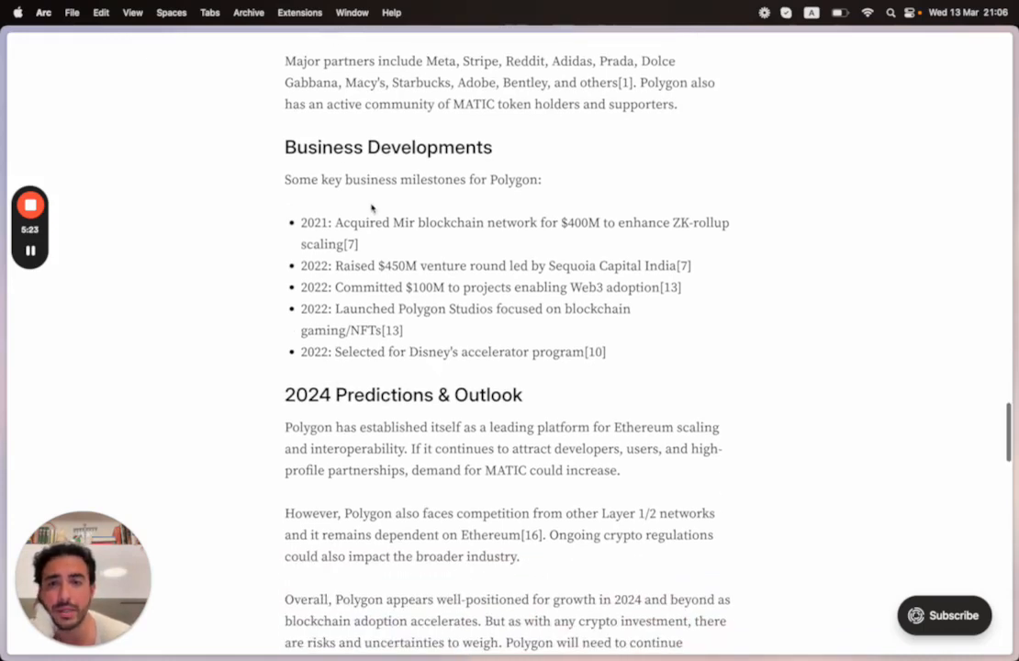
pyautogui.moveTo(454, 240)
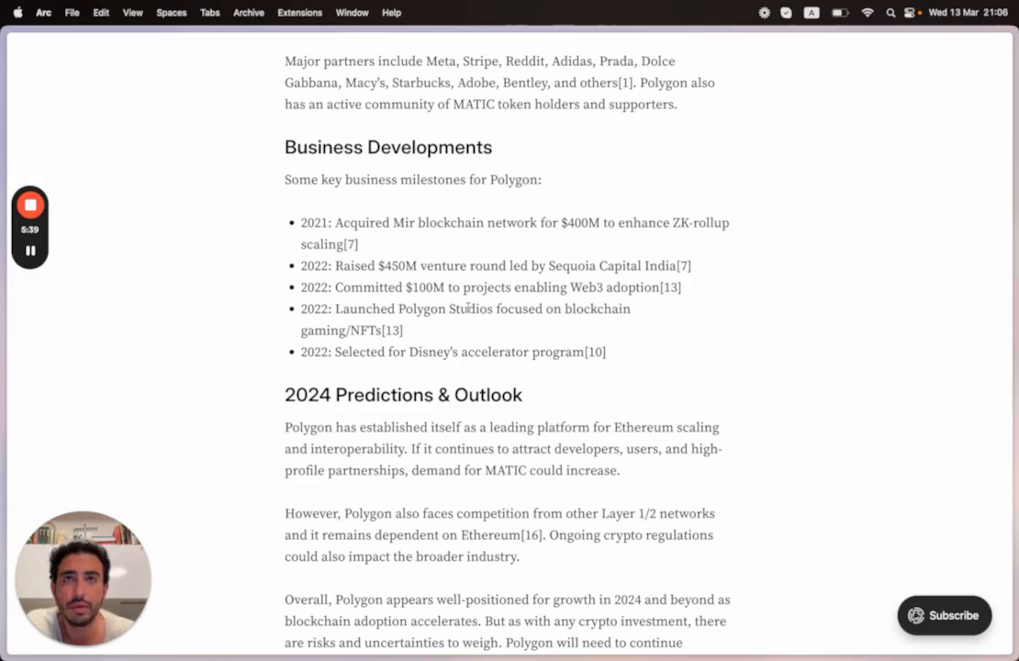
pyautogui.moveTo(445, 285)
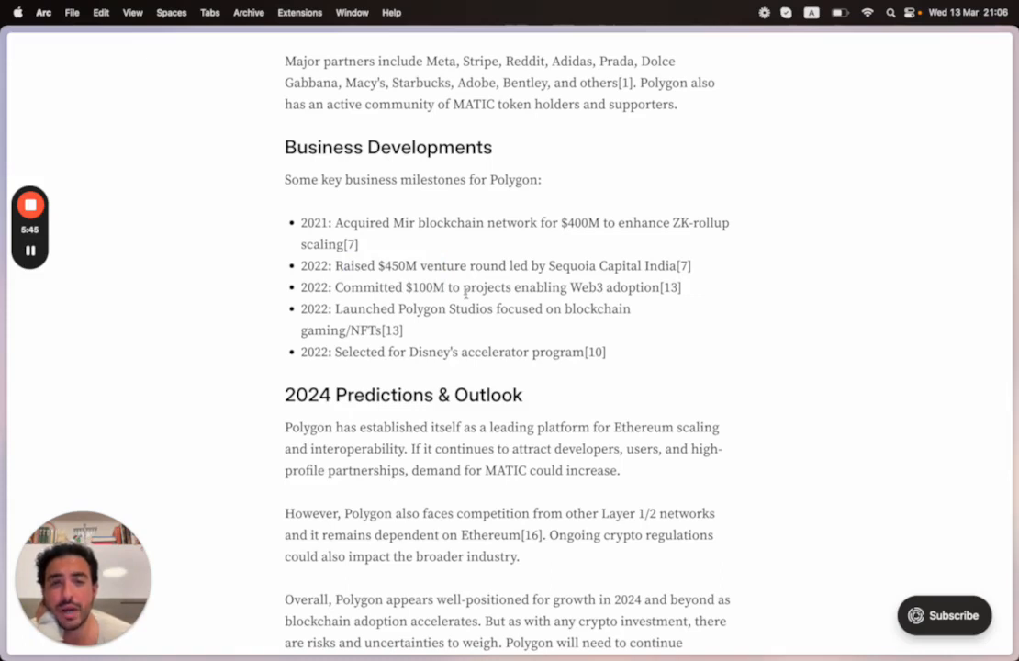
pyautogui.scroll(-3)
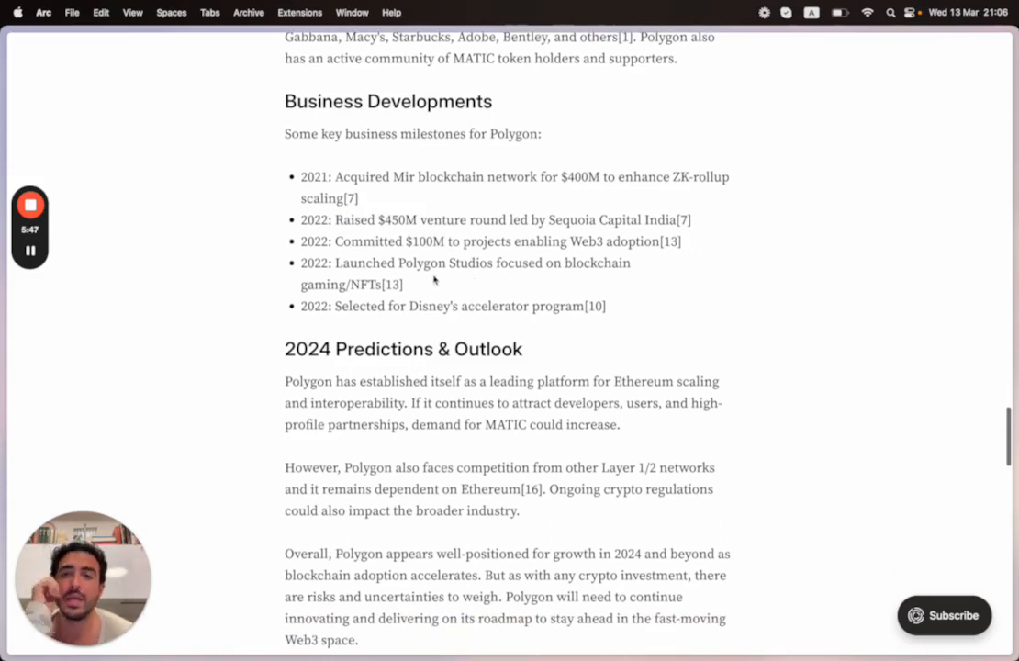
pyautogui.moveTo(515, 269)
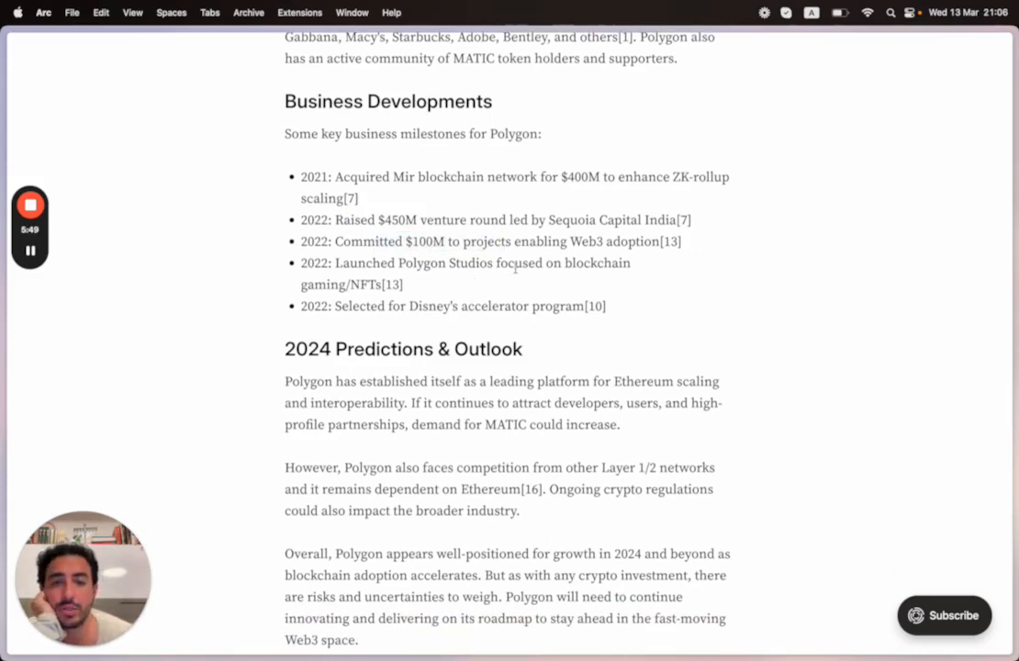
pyautogui.scroll(-3)
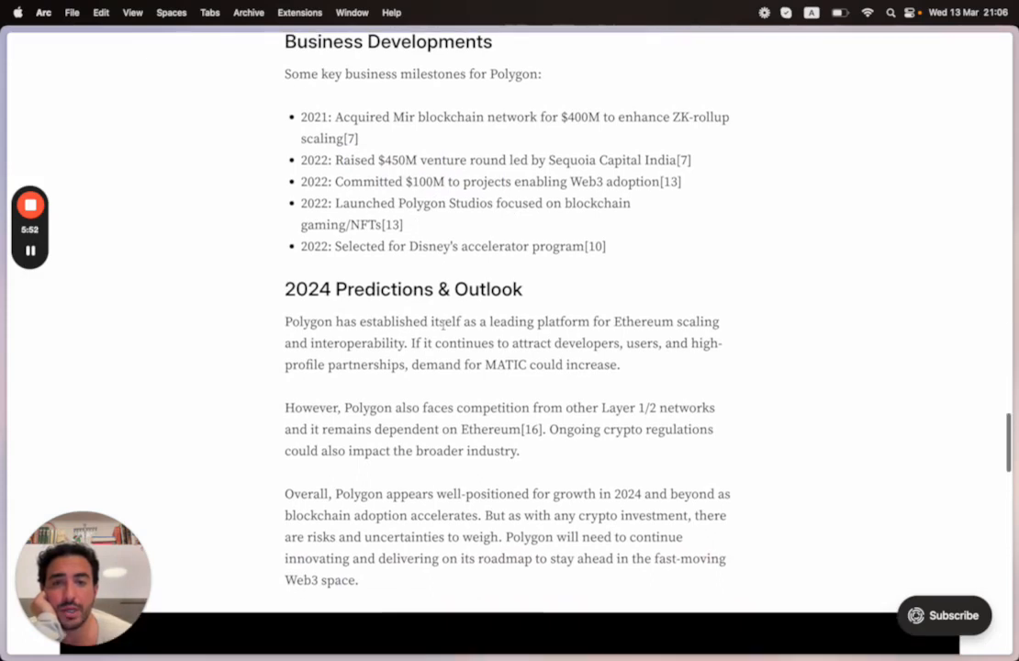
pyautogui.moveTo(553, 266)
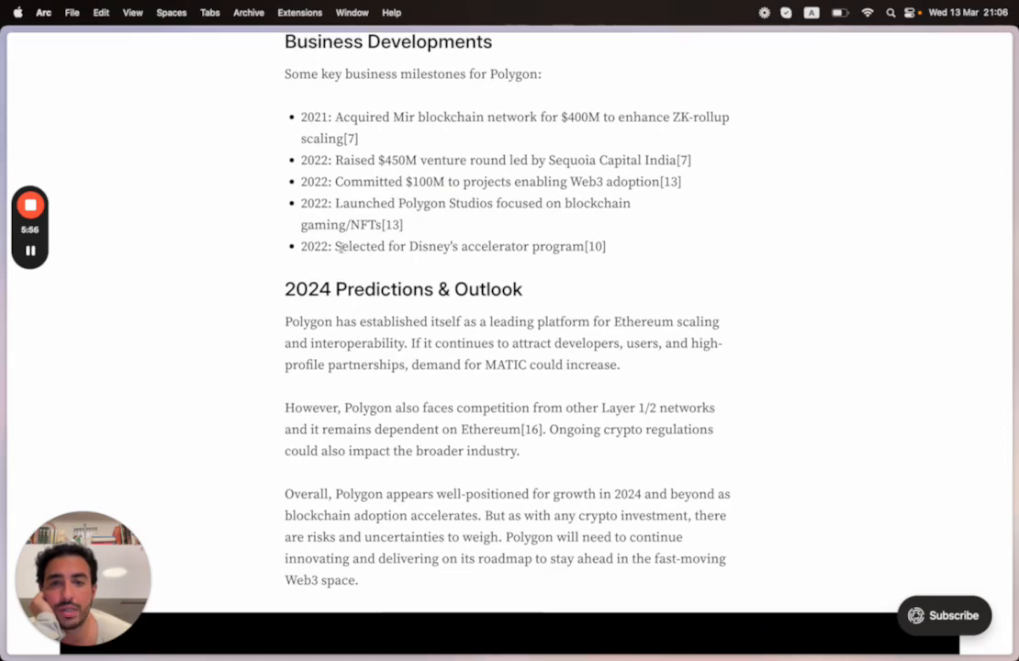
pyautogui.scroll(-3)
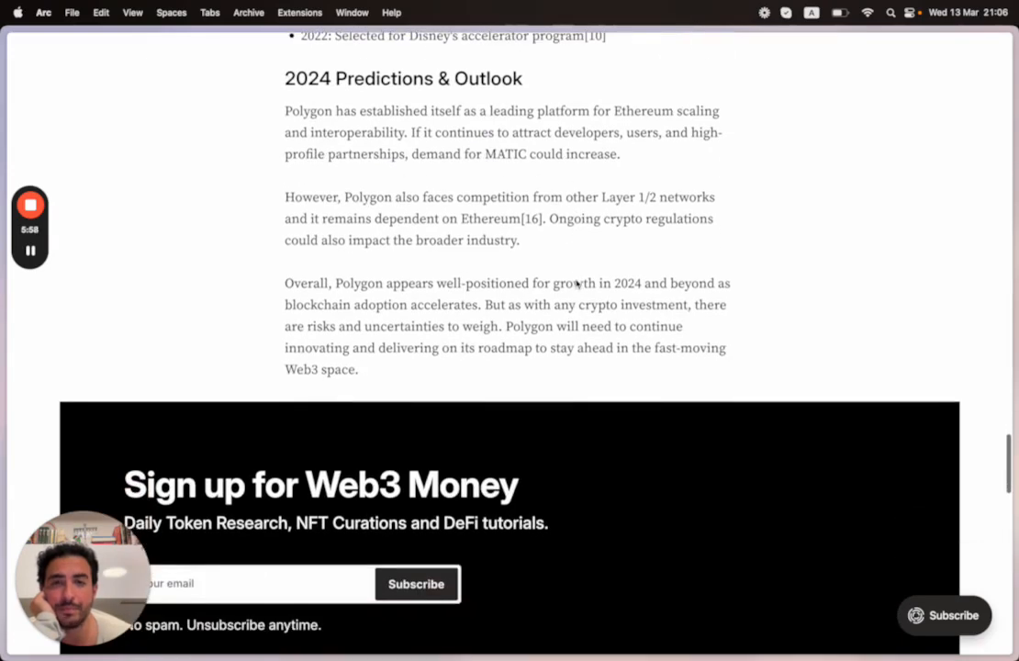
# Go to coinmarketcap.com to see the coin rankings with MATIC at #14.
pyautogui.write('coinmarketcap.com')
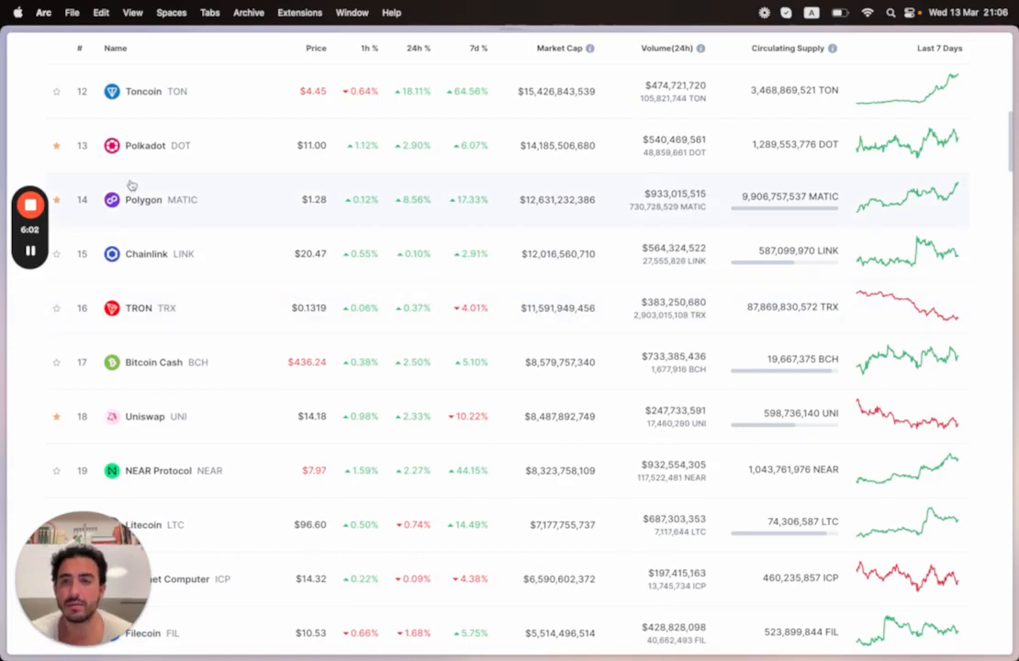
# Open Polygon MATIC's CoinMarketCap page and set the price chart to the All range.
pyautogui.click(143, 200)
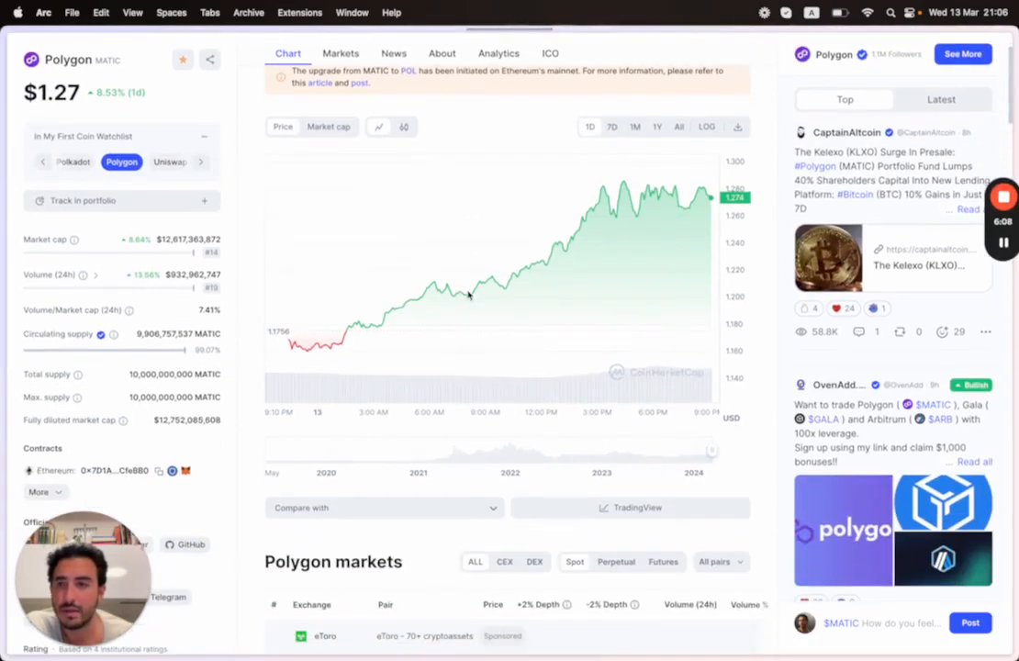
pyautogui.scroll(-3)
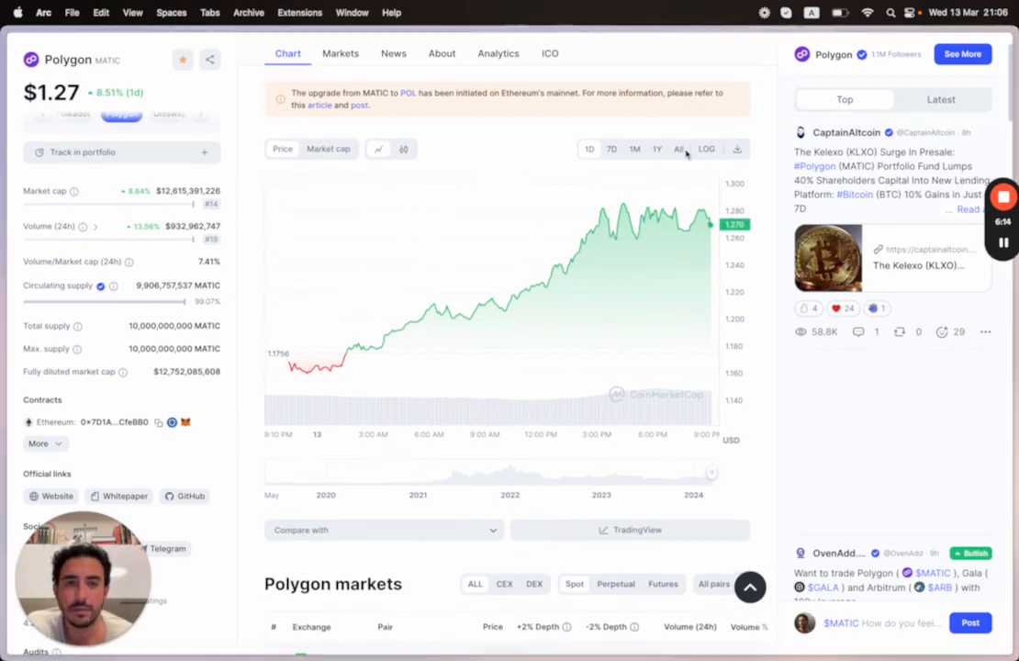
pyautogui.click(678, 149)
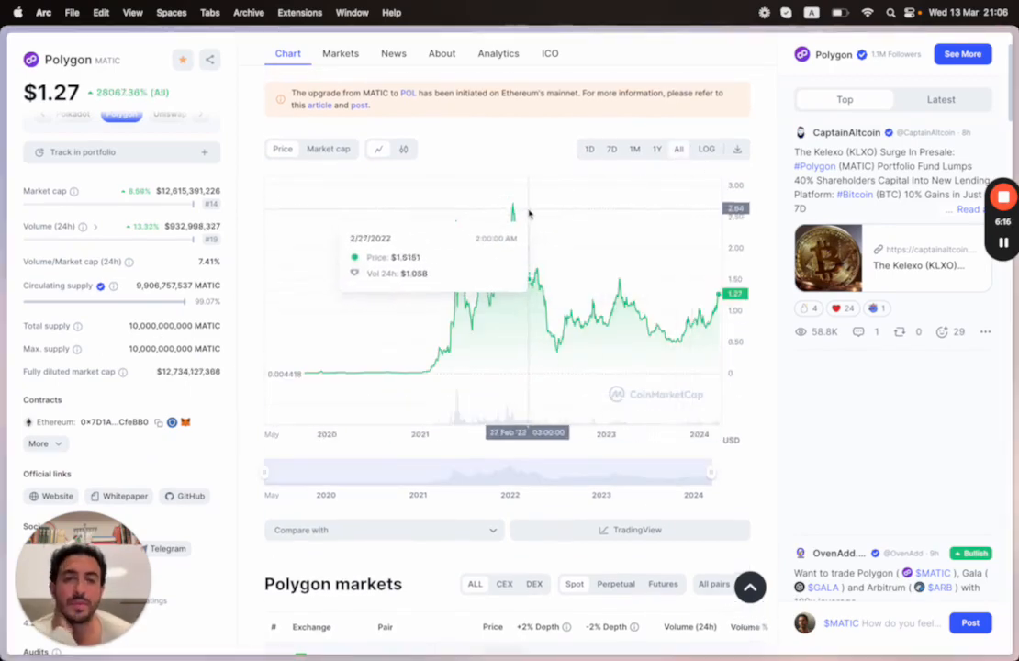
pyautogui.moveTo(512, 211)
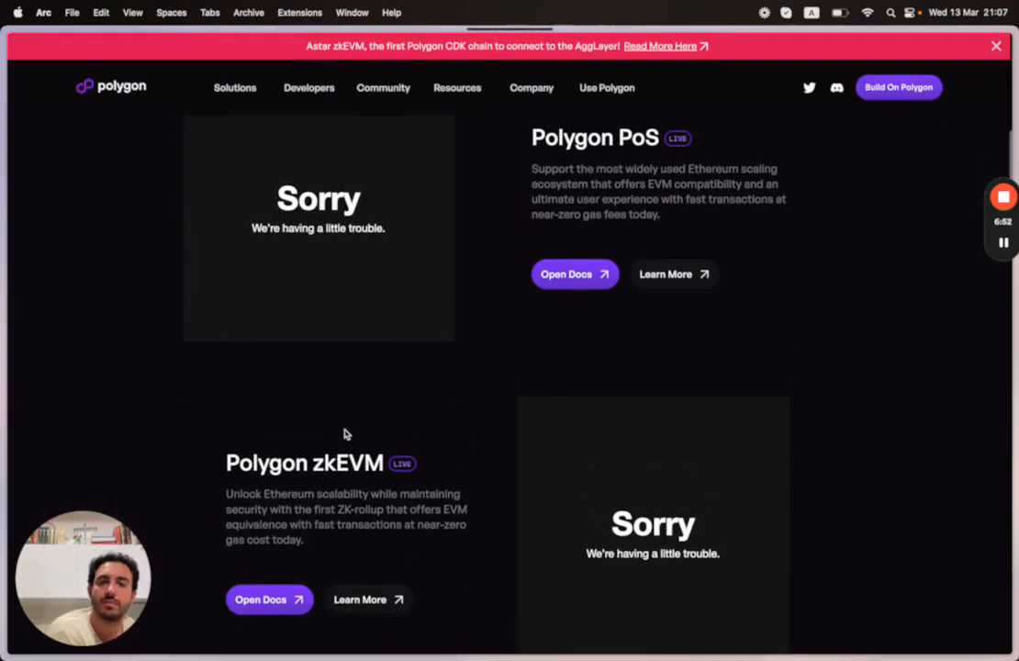
# Open Polygon's website and scroll past the ecosystem stats to the 'Time to roll up your sleeves' section.
pyautogui.click(457, 87)
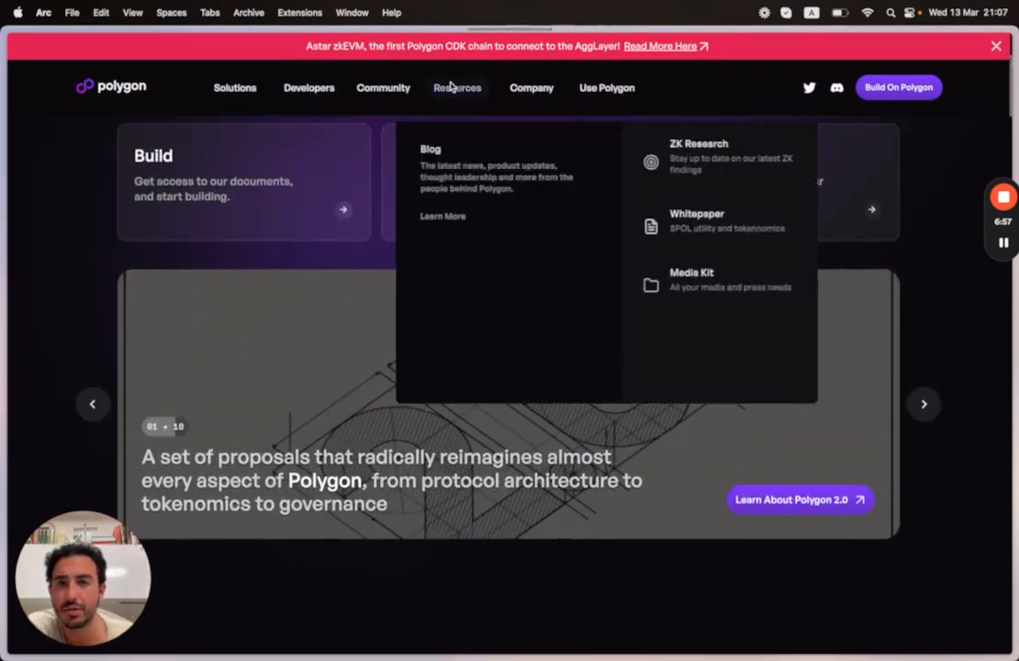
pyautogui.scroll(-3)
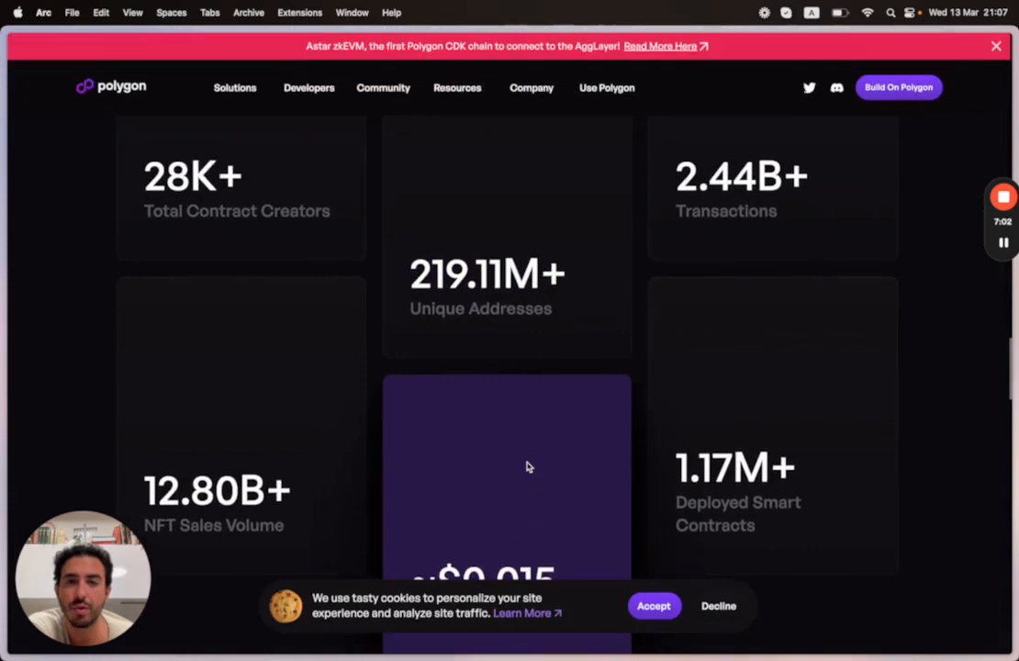
pyautogui.scroll(3)
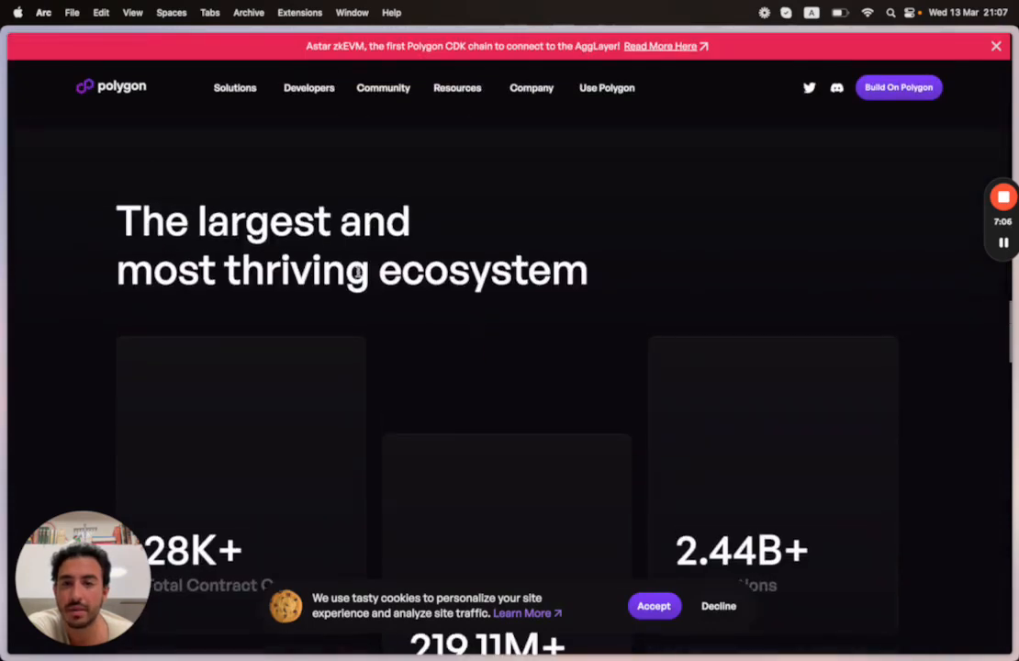
pyautogui.scroll(-3)
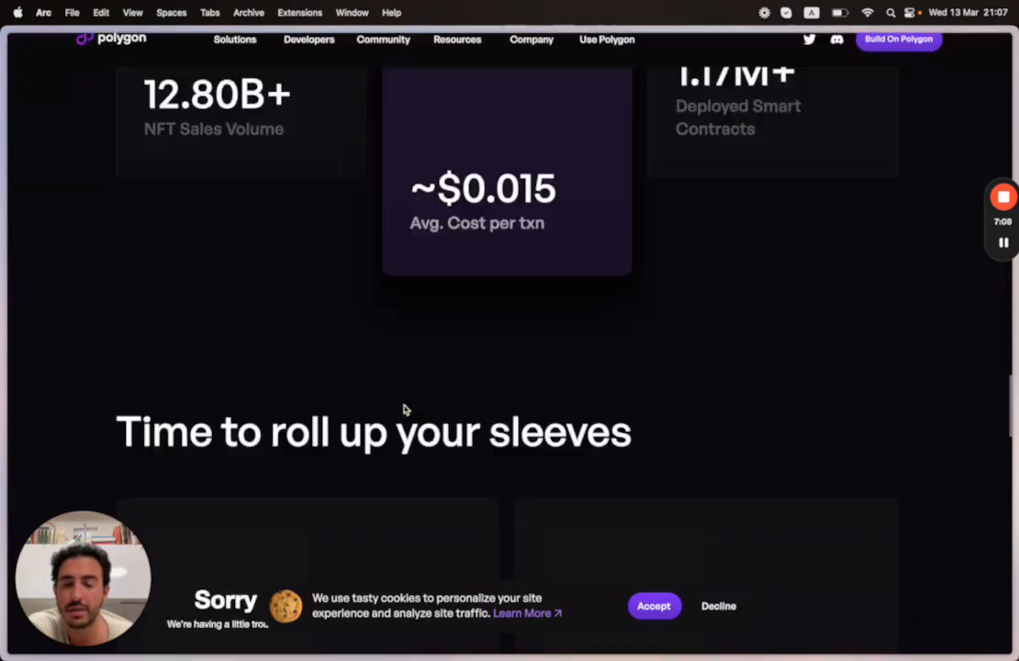
pyautogui.scroll(-3)
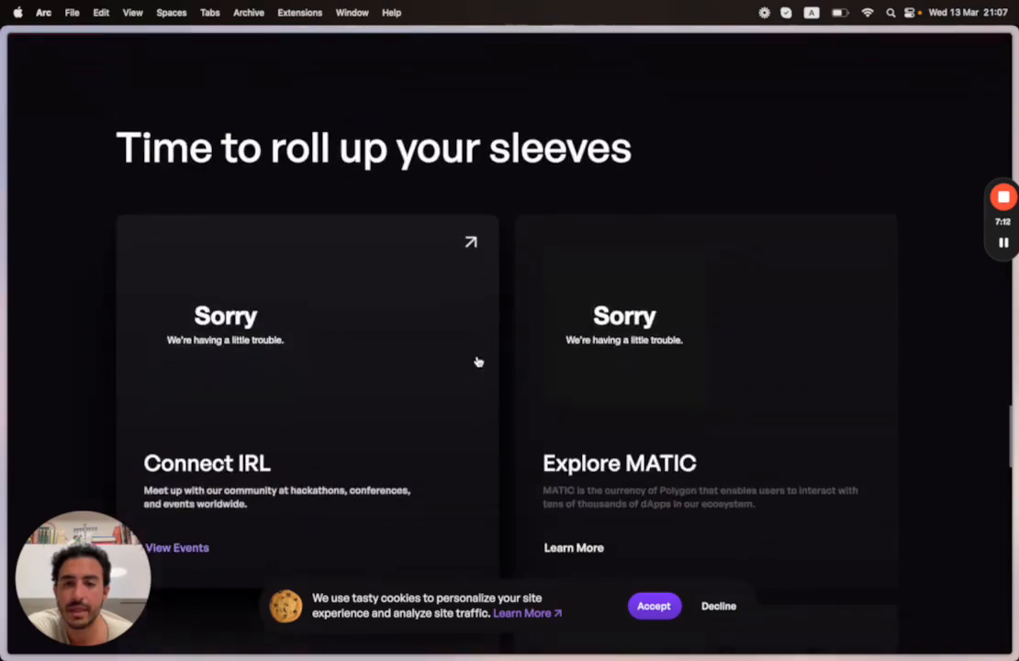
pyautogui.scroll(-3)
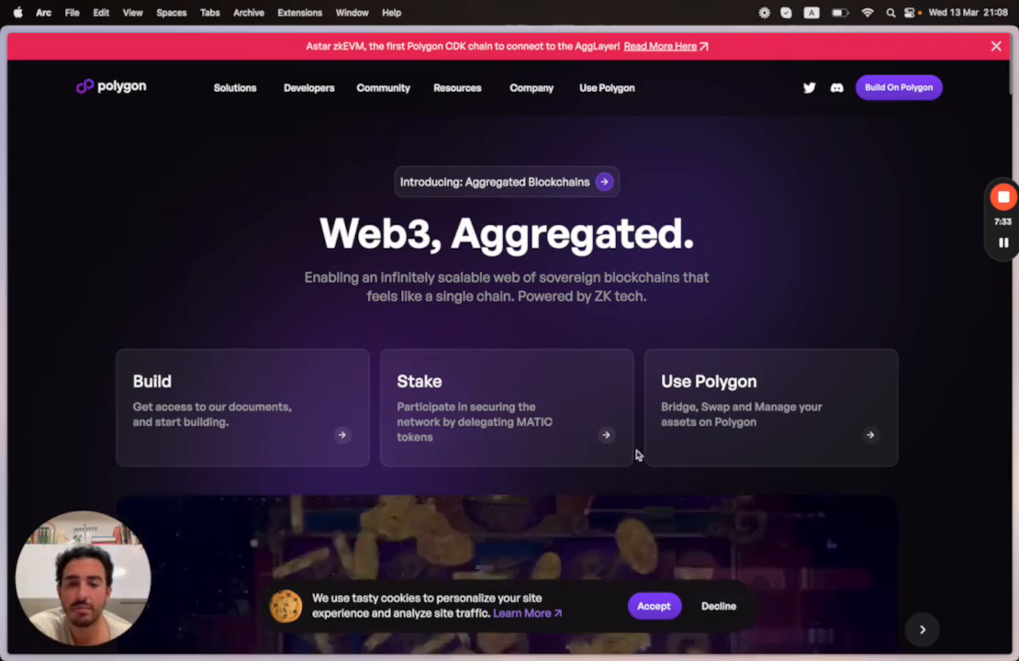
pyautogui.moveTo(758, 285)
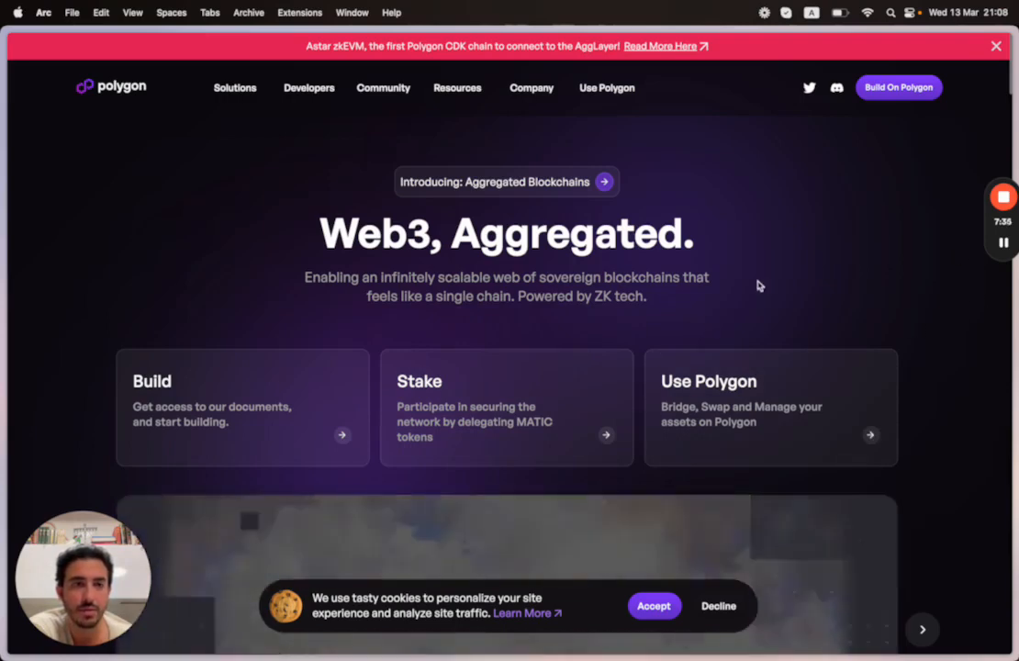